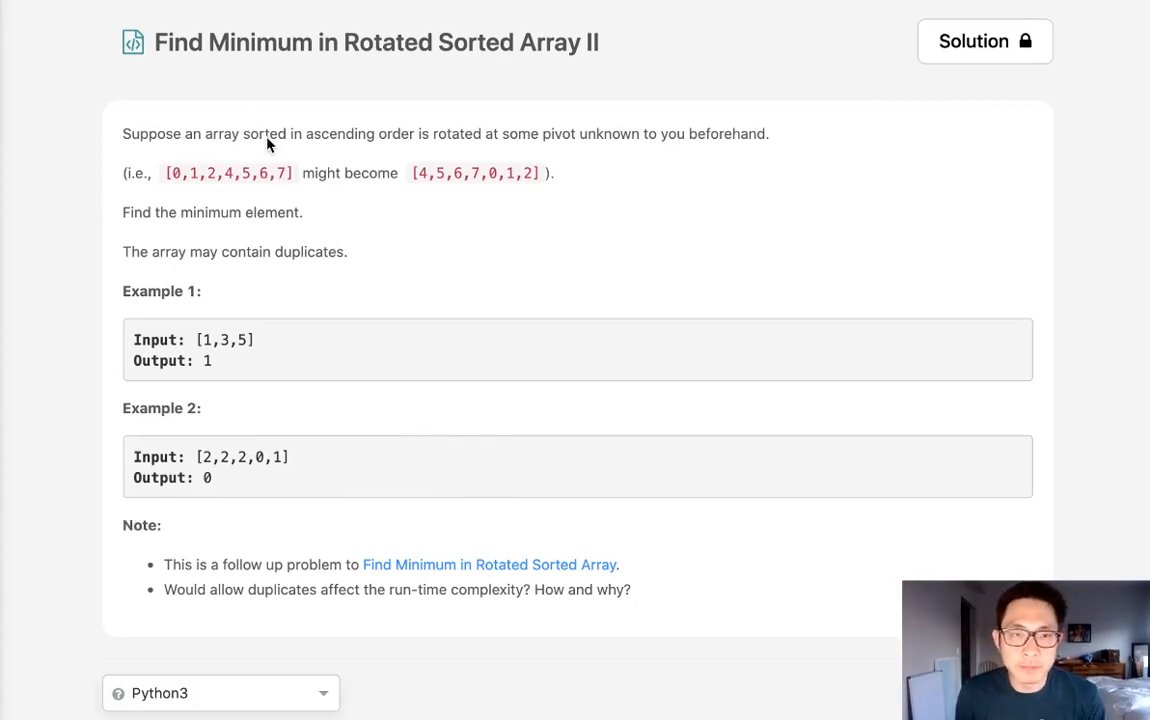
mouse_move(610, 62)
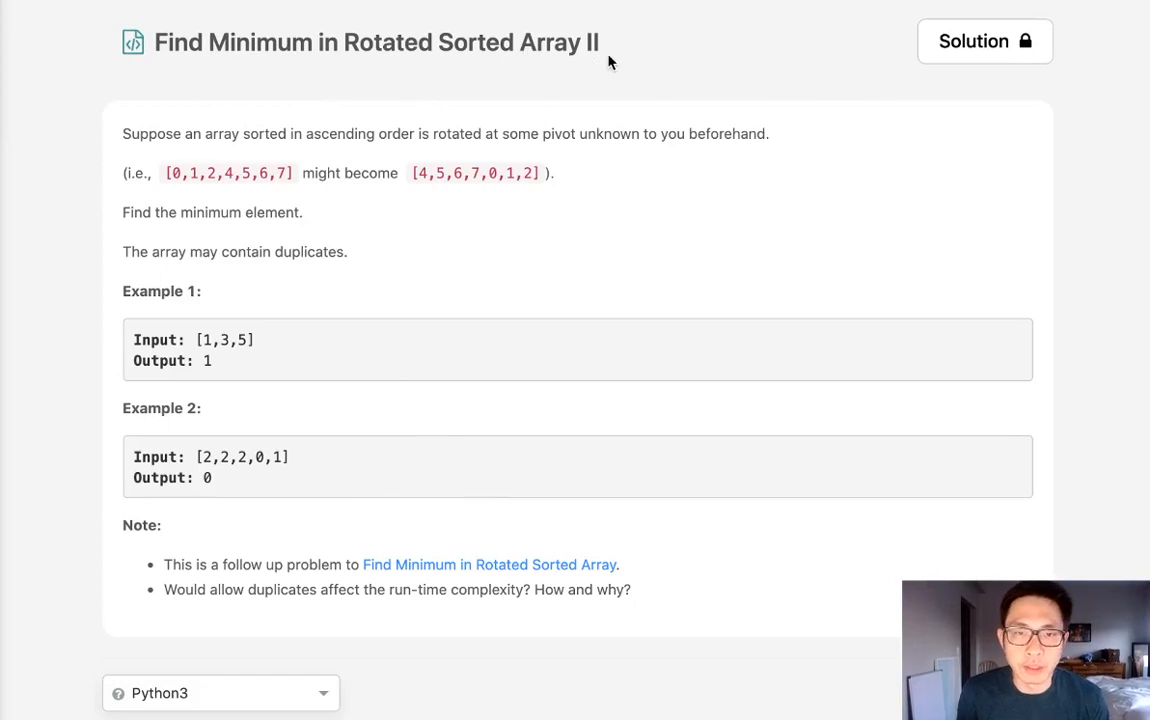
mouse_move(312, 156)
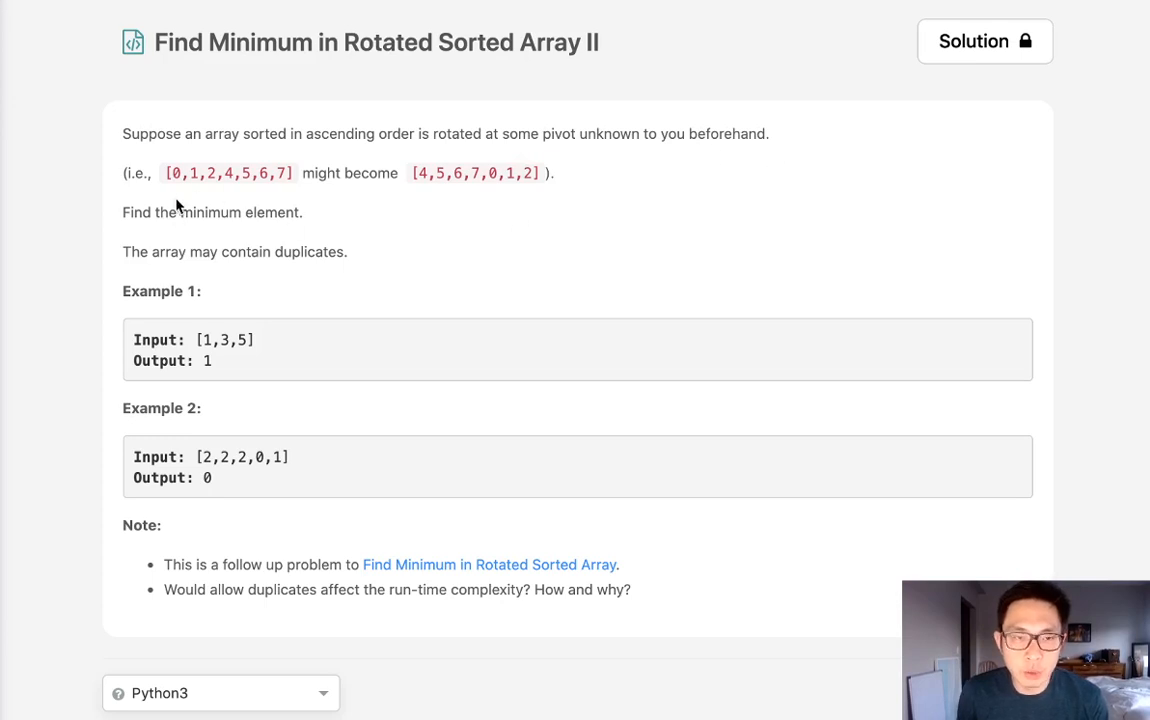
mouse_move(228, 186)
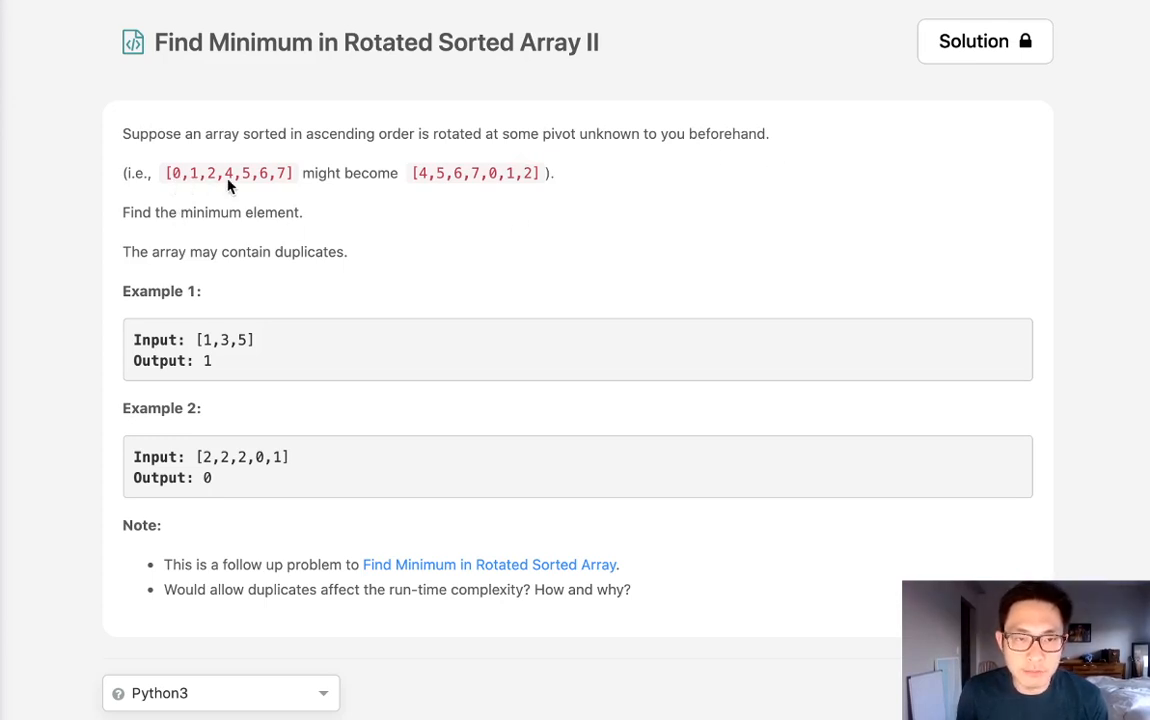
mouse_move(488, 194)
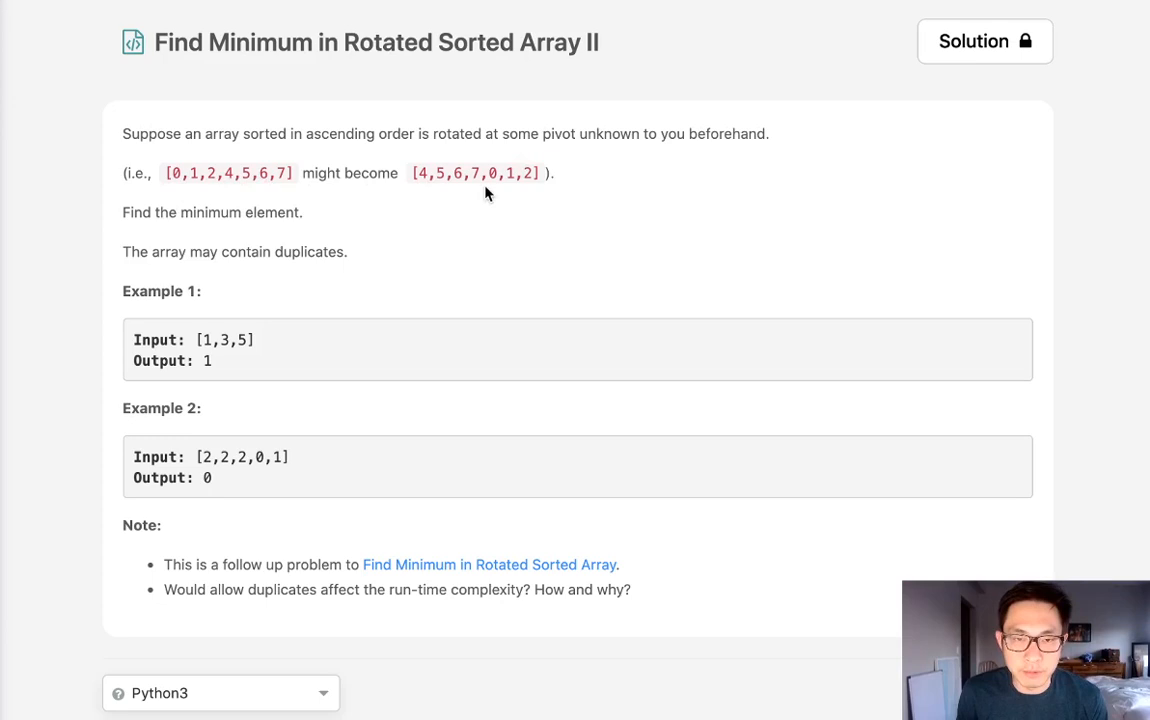
mouse_move(510, 190)
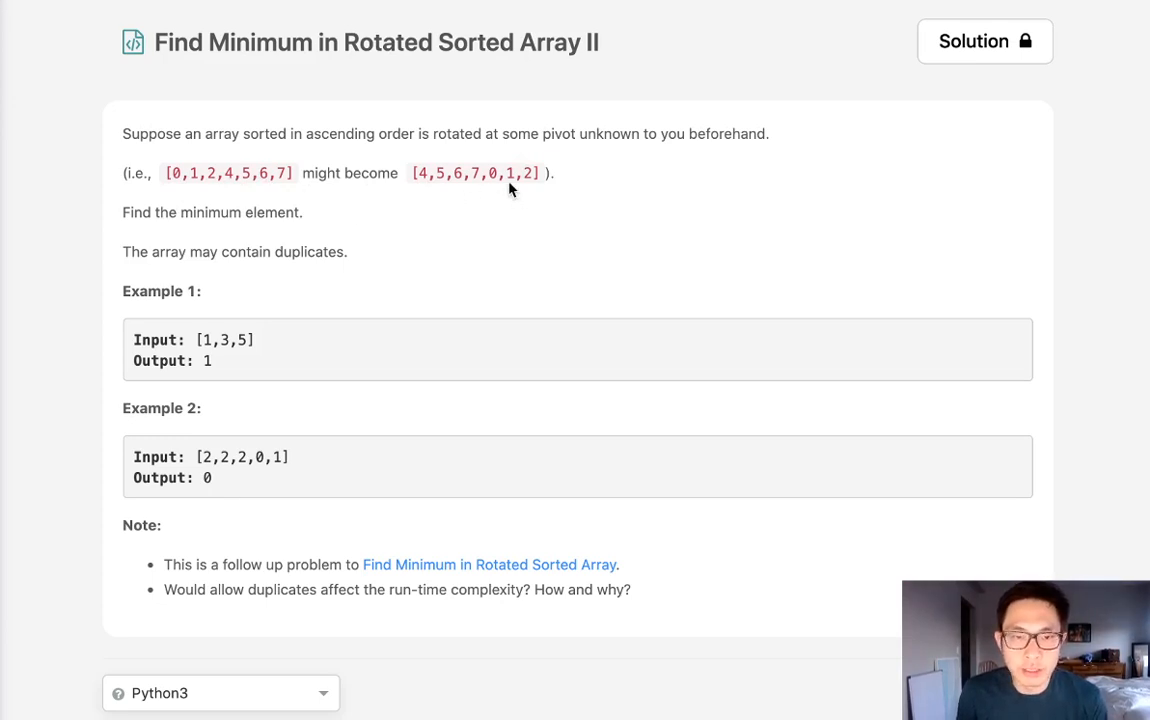
mouse_move(488, 172)
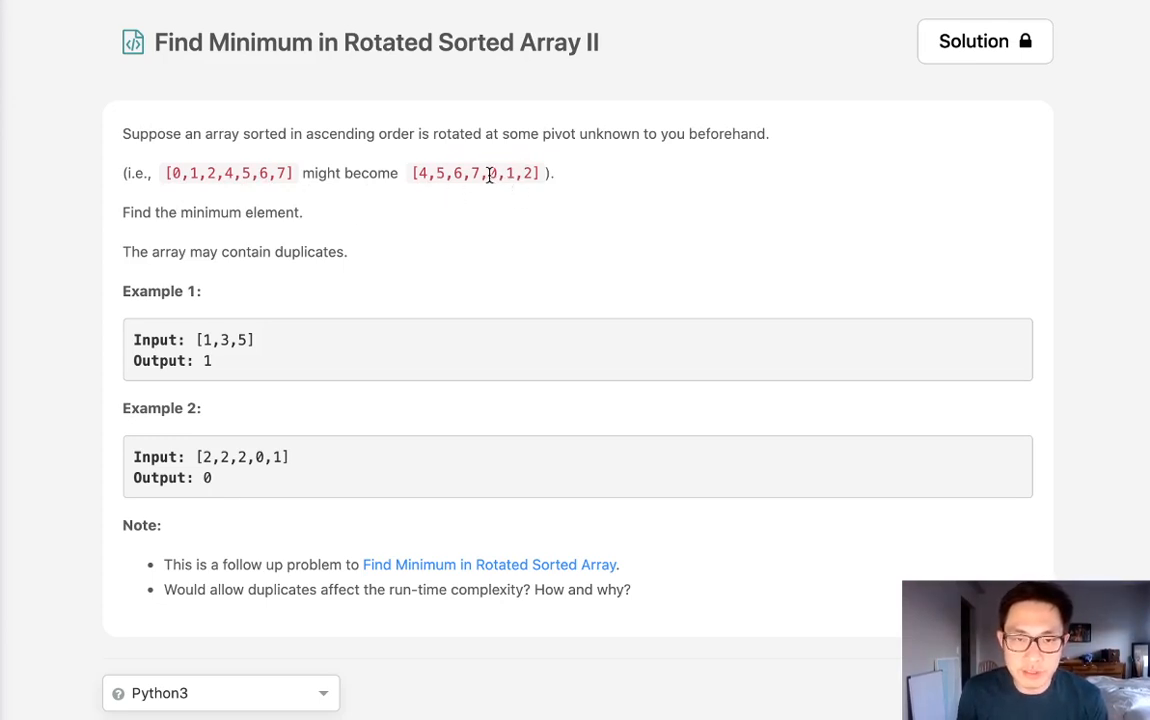
- Highlight the rotated example 4,5,6,7,0,1,2 and the 'Find the minimum element' sentence while reading the problem
double_click(492, 172)
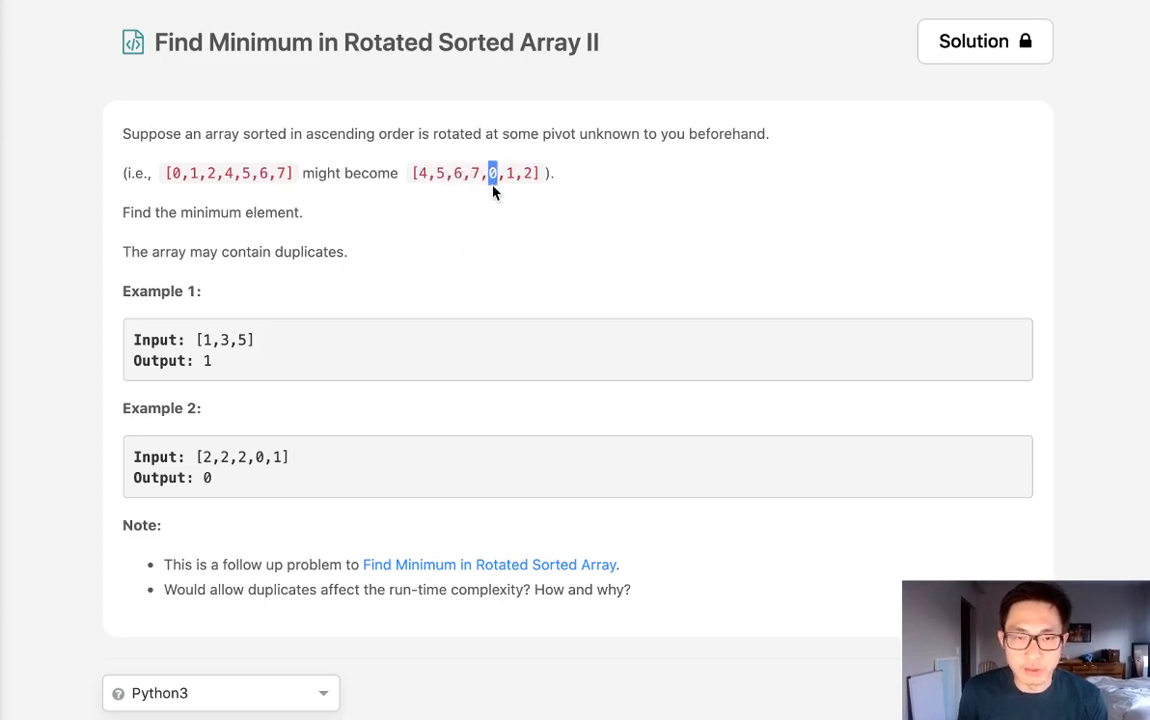
drag(122, 212, 196, 212)
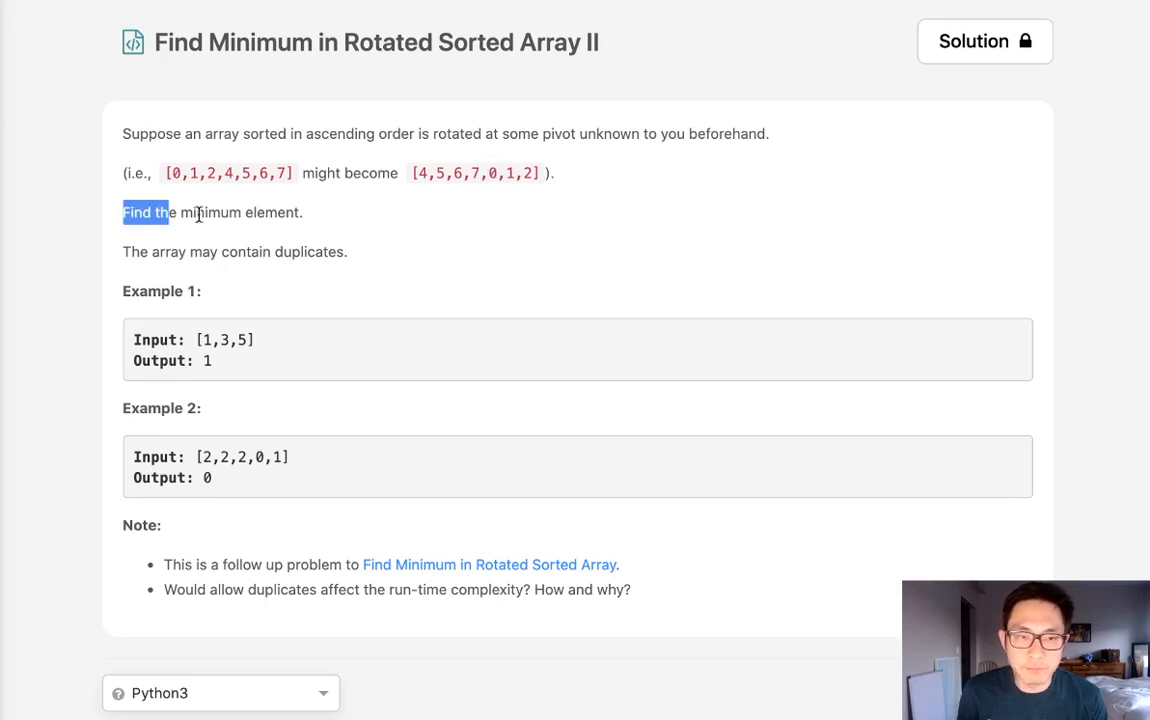
drag(122, 212, 304, 212)
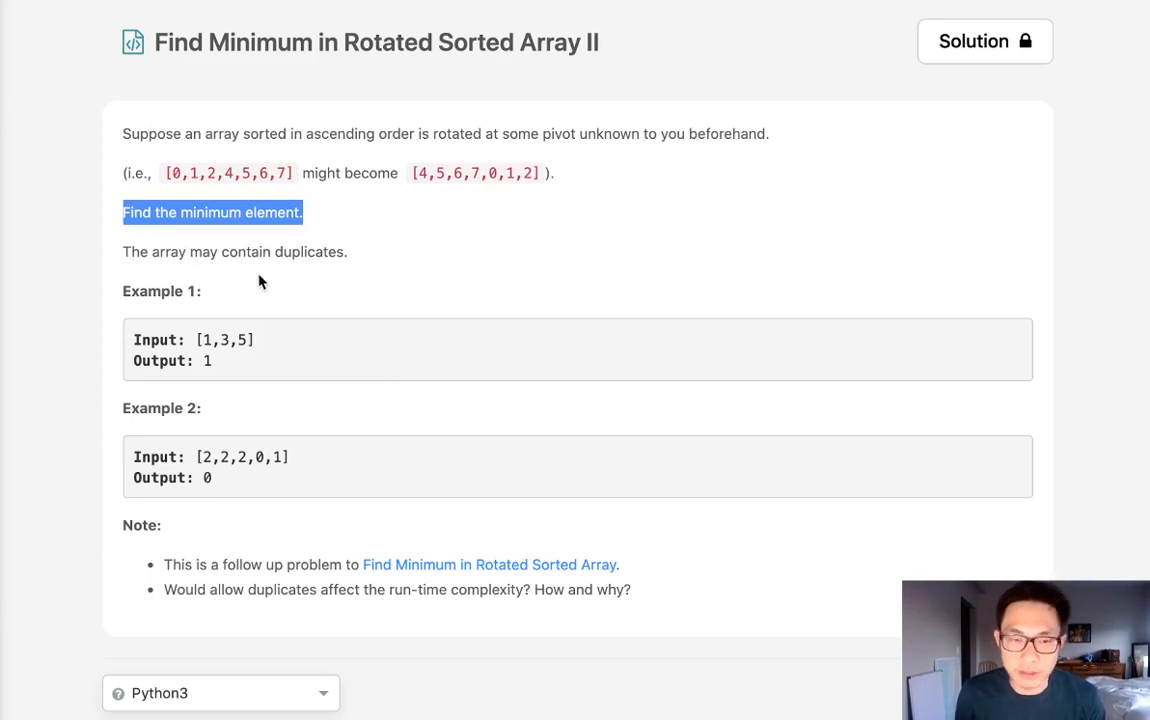
scroll(down, 3)
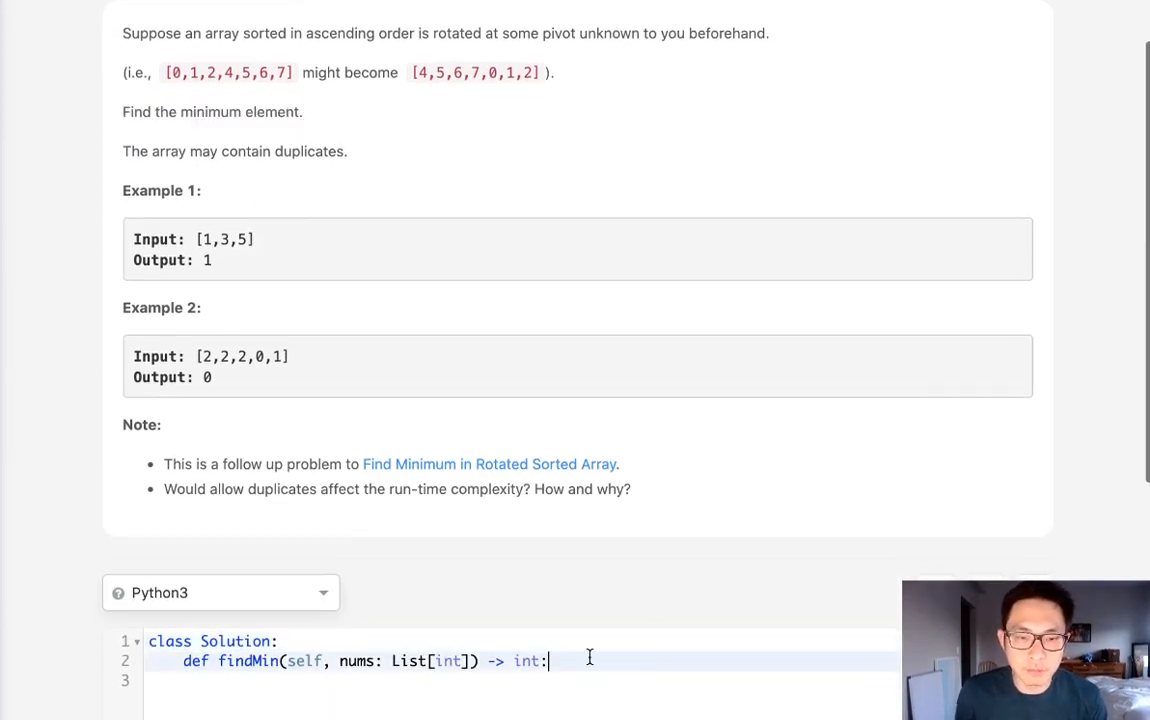
key(Enter)
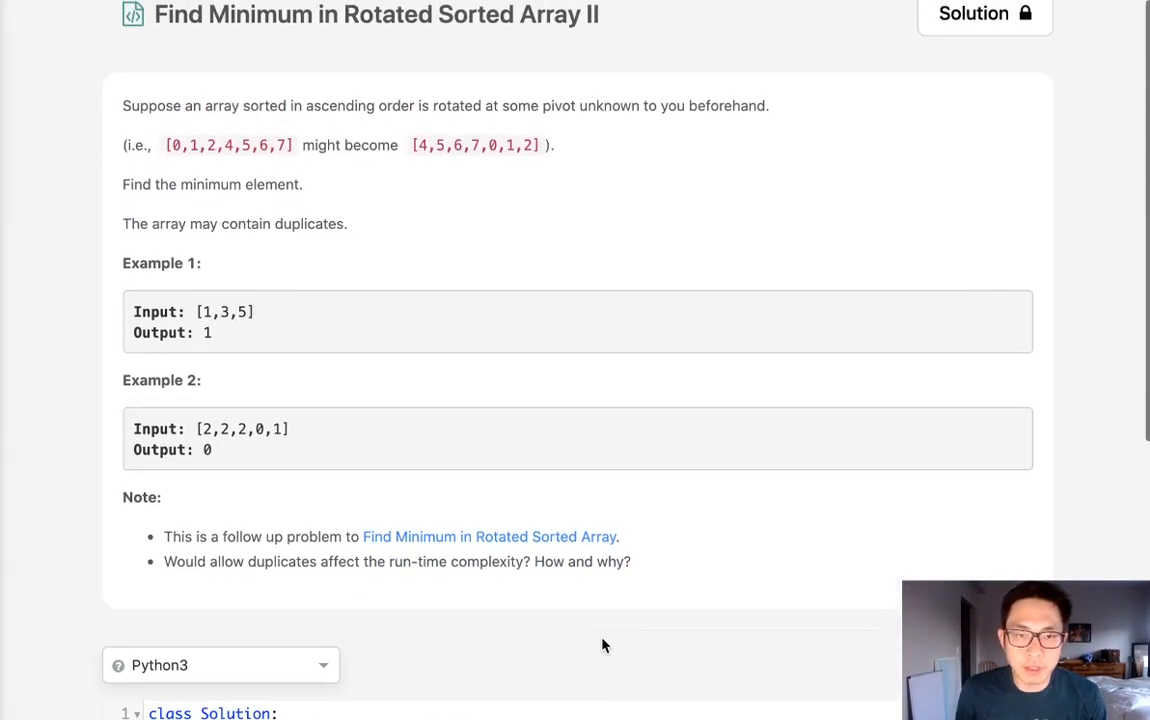
scroll(down, 3)
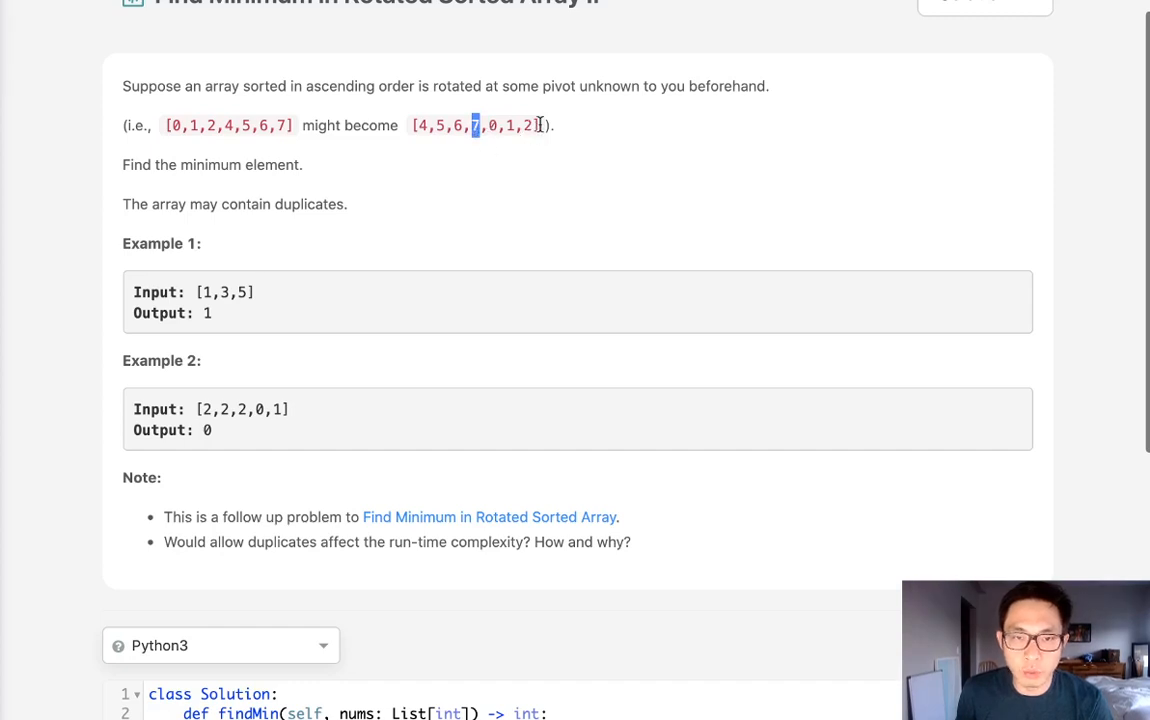
mouse_move(488, 140)
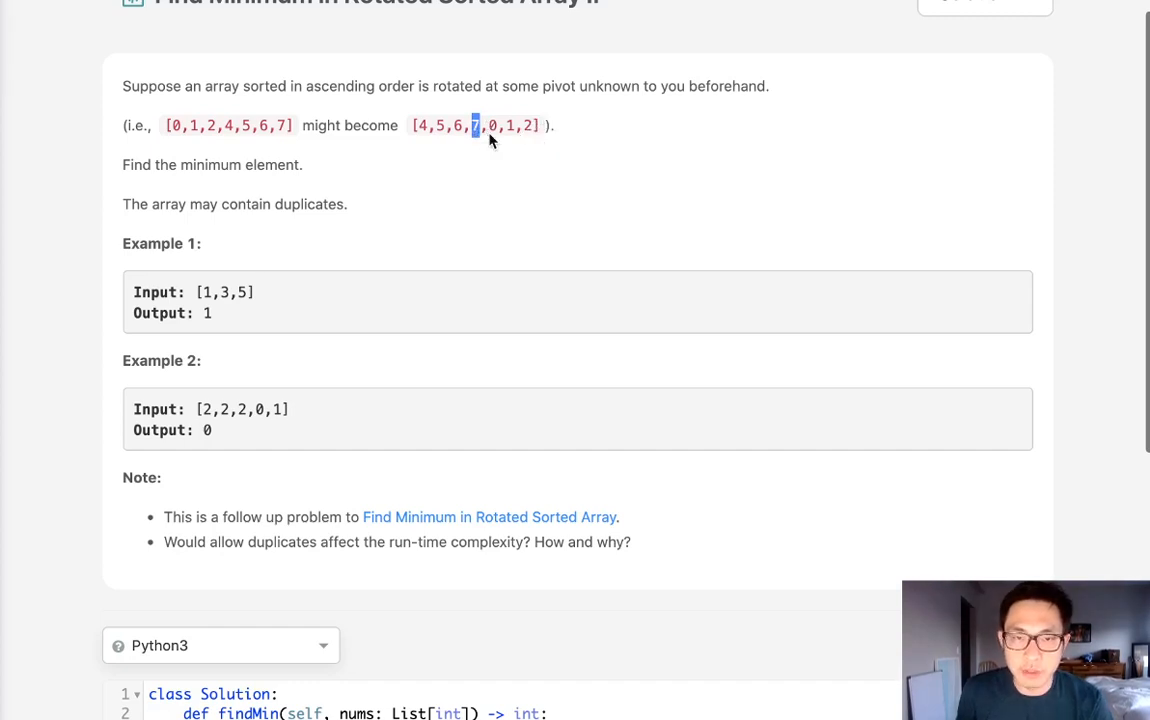
drag(472, 124, 540, 124)
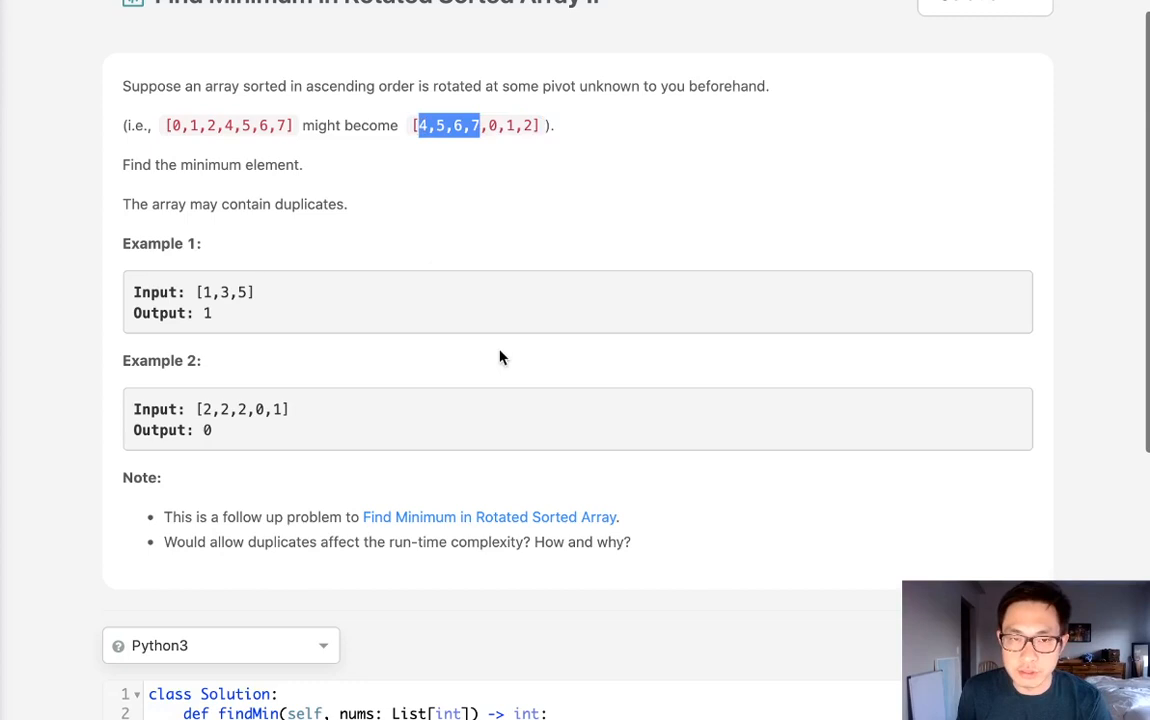
mouse_move(466, 148)
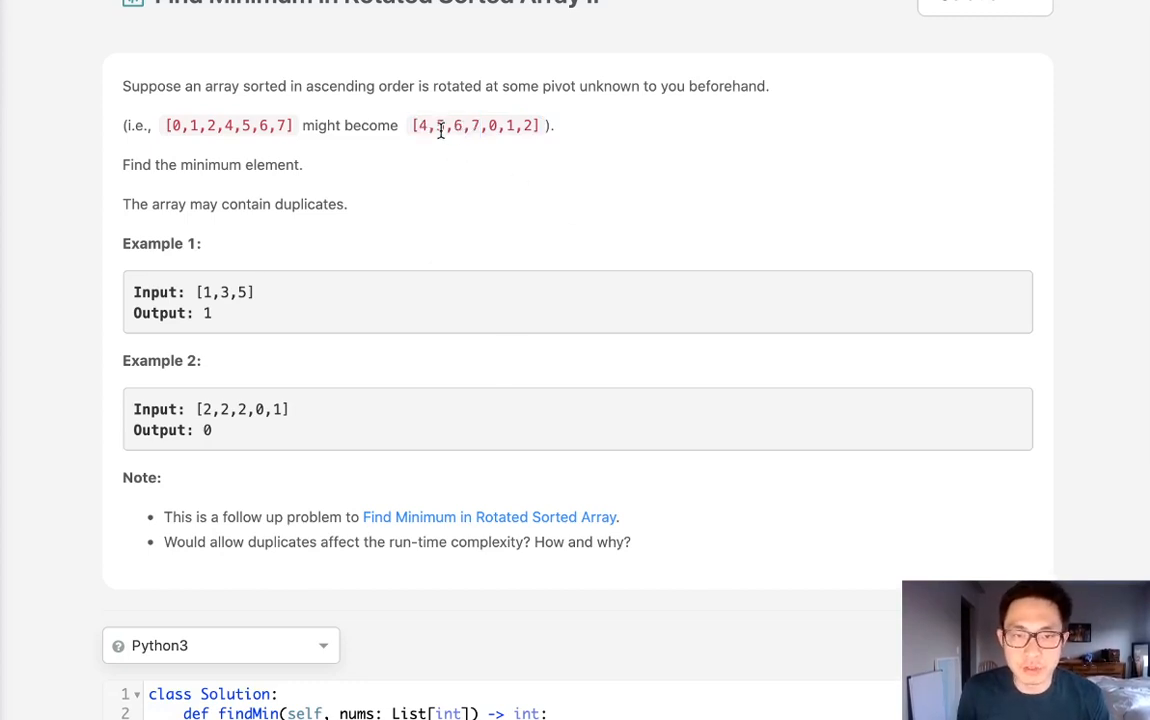
double_click(444, 124)
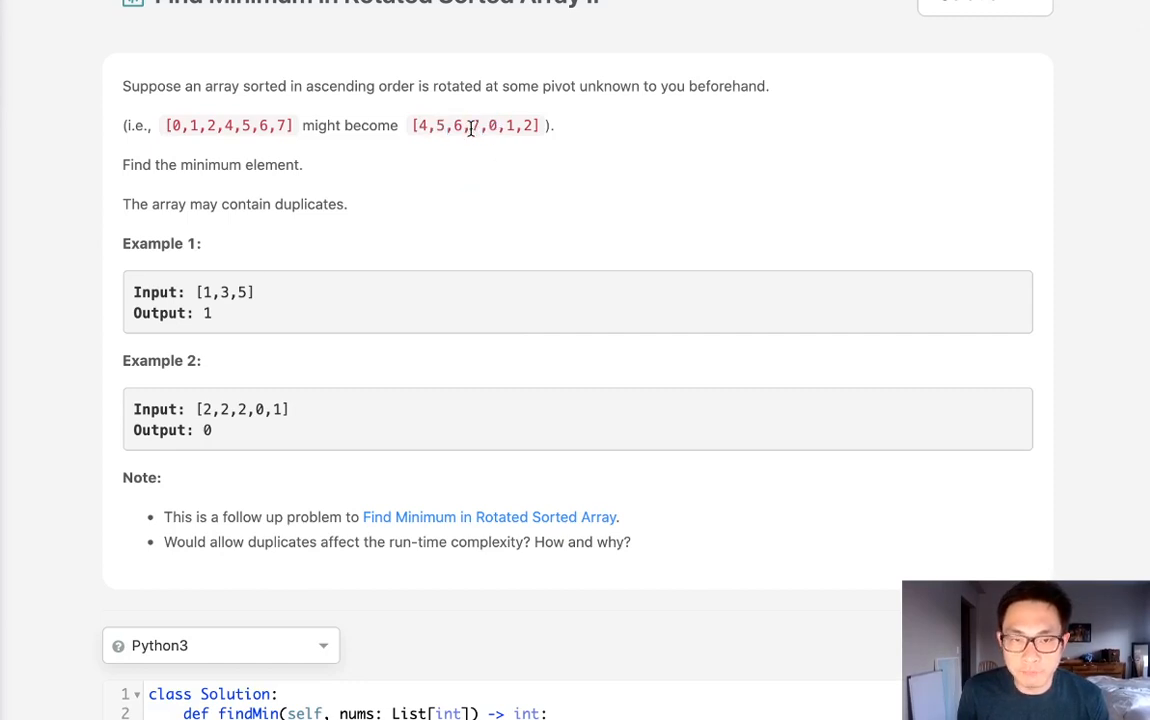
double_click(490, 124)
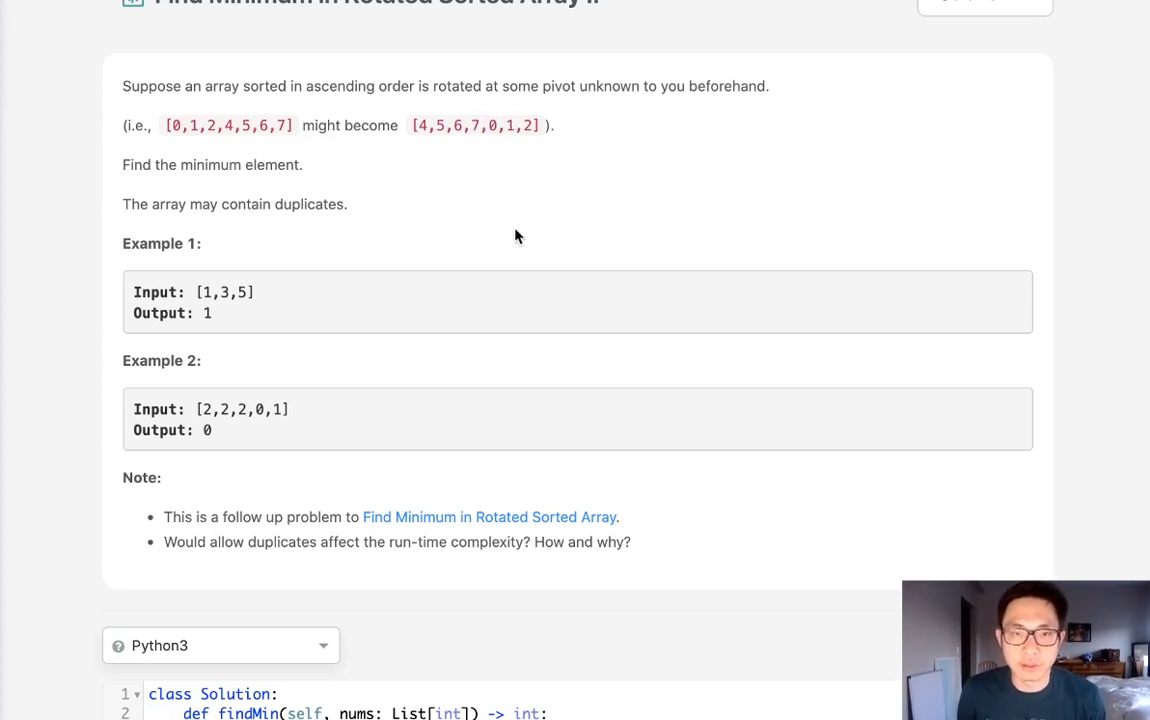
scroll(down, 3)
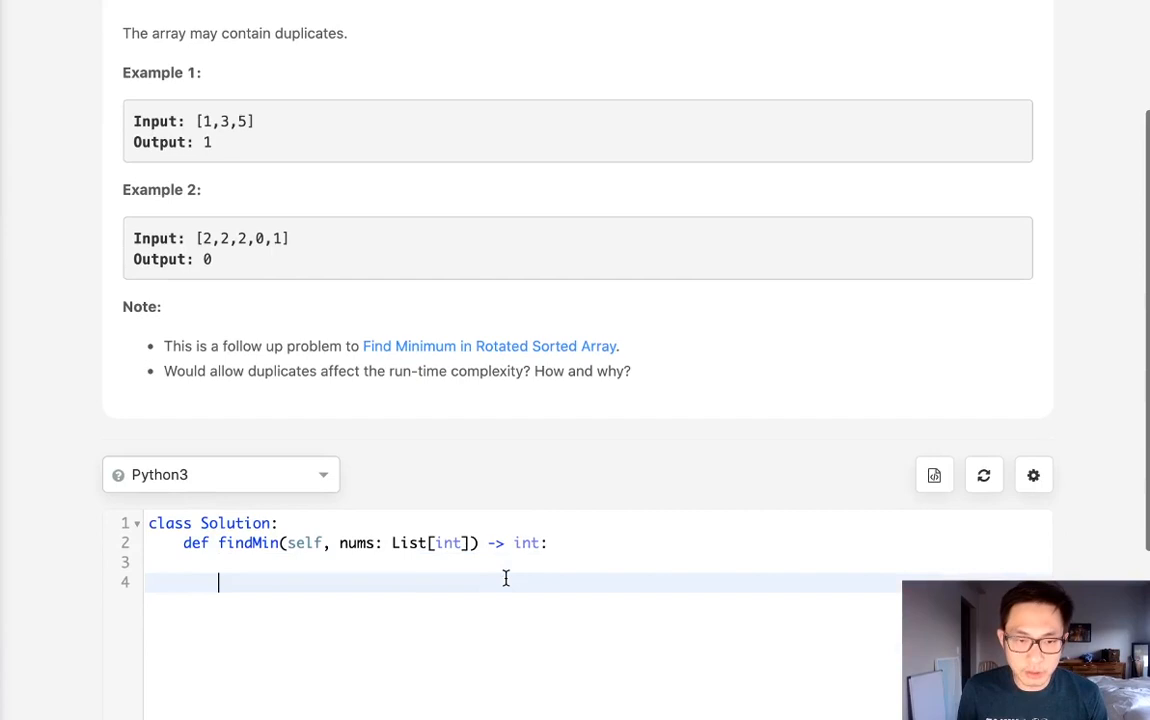
- Write l, r = 0, len(nums)-1 and a while loop computing mid = (l+r)//2
text(l,r =)
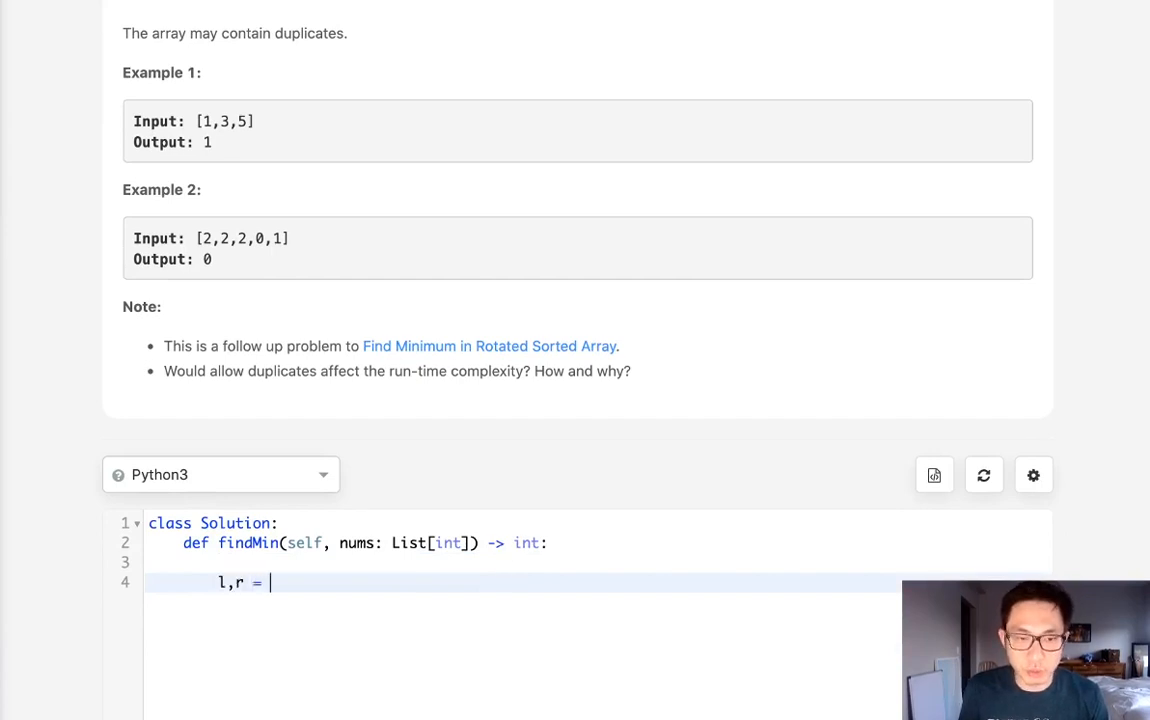
text(0,)
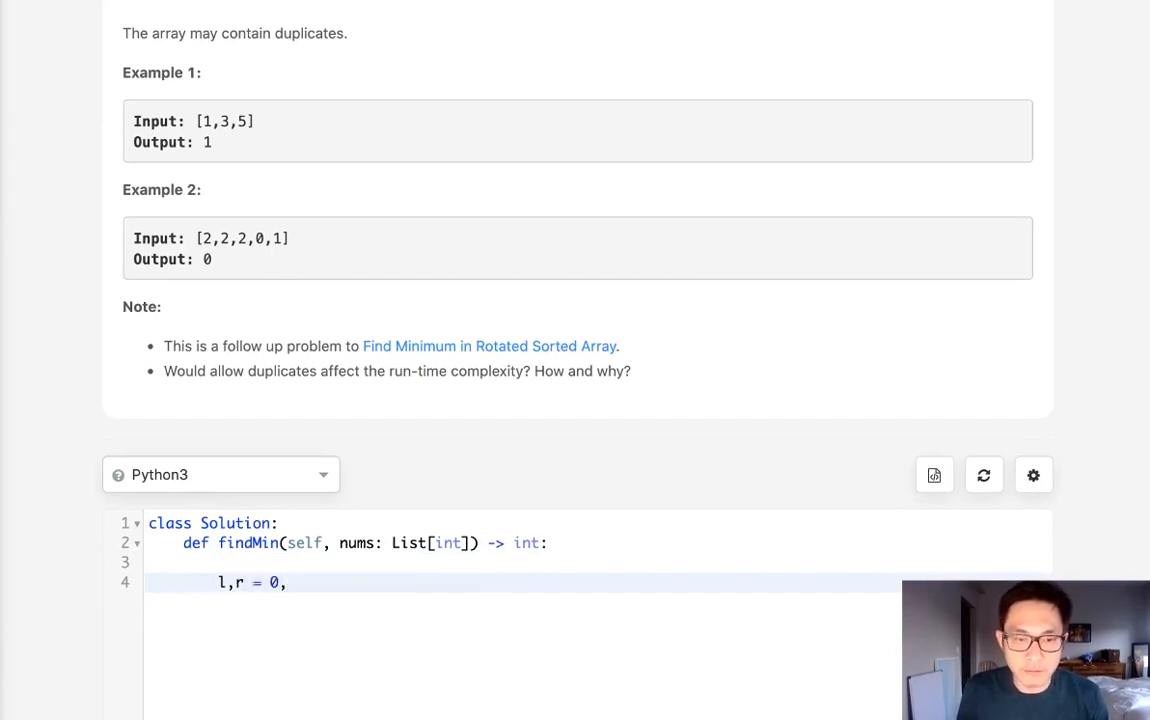
text(len(nu)
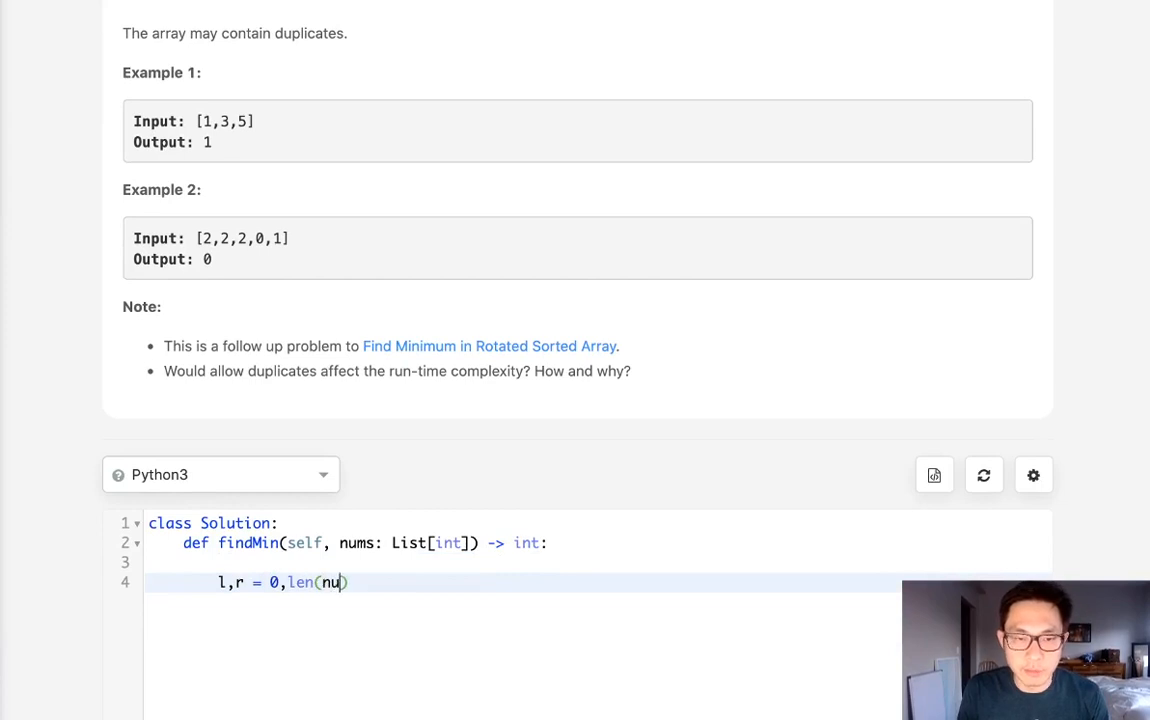
text(ms)-1)
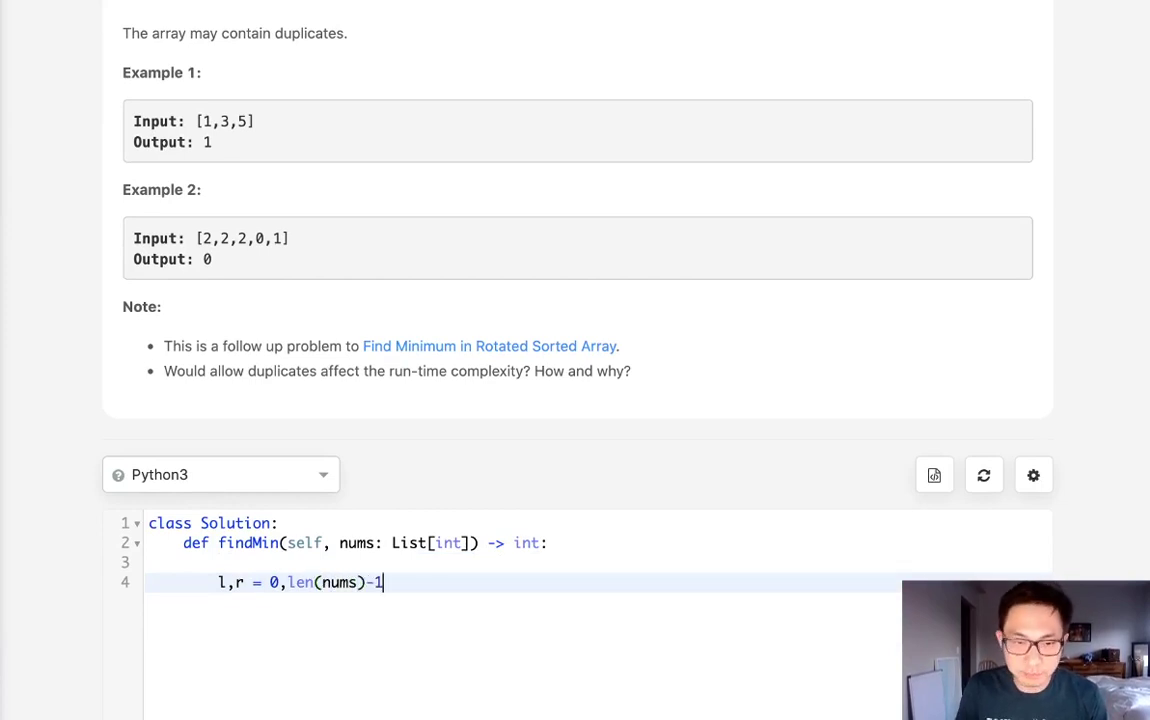
text(while(l<r):)
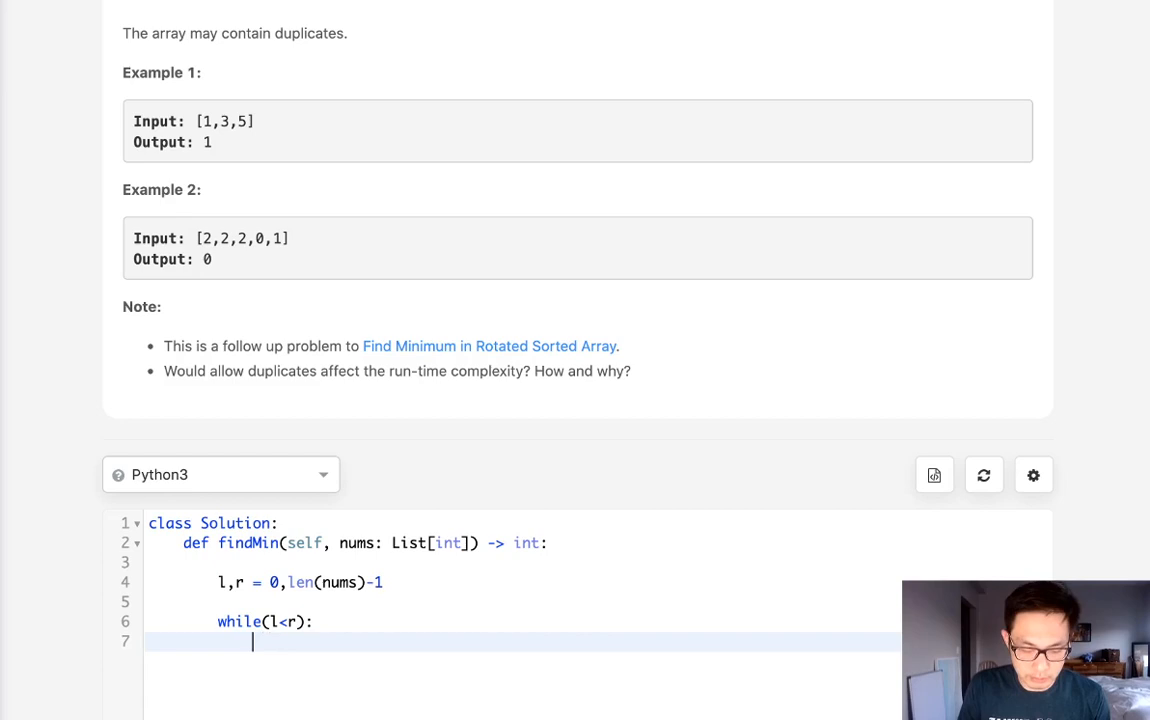
text(mid = ()
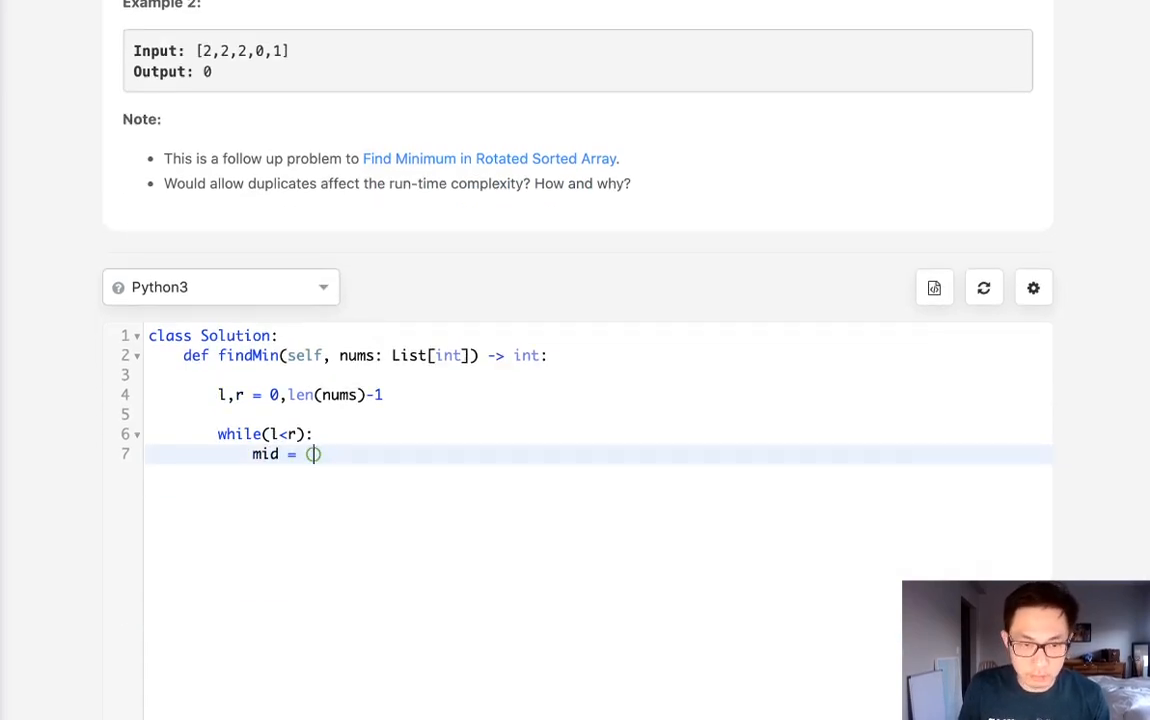
text(l+r)
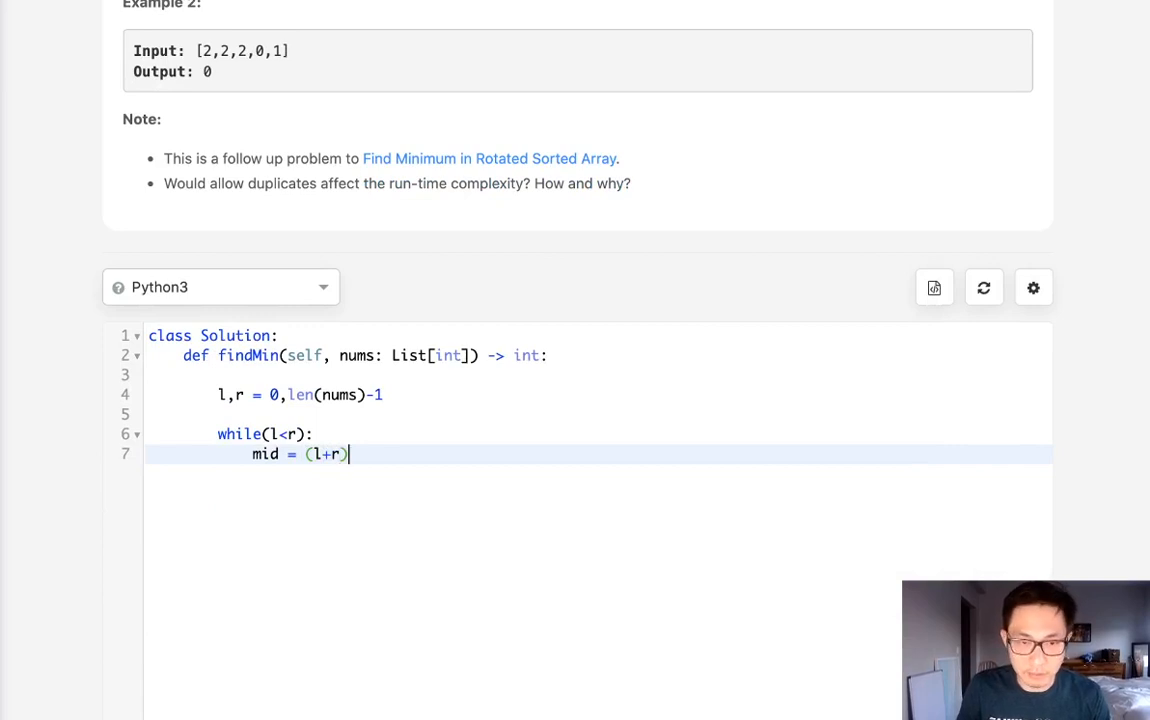
text(//2)
text(if nums[)
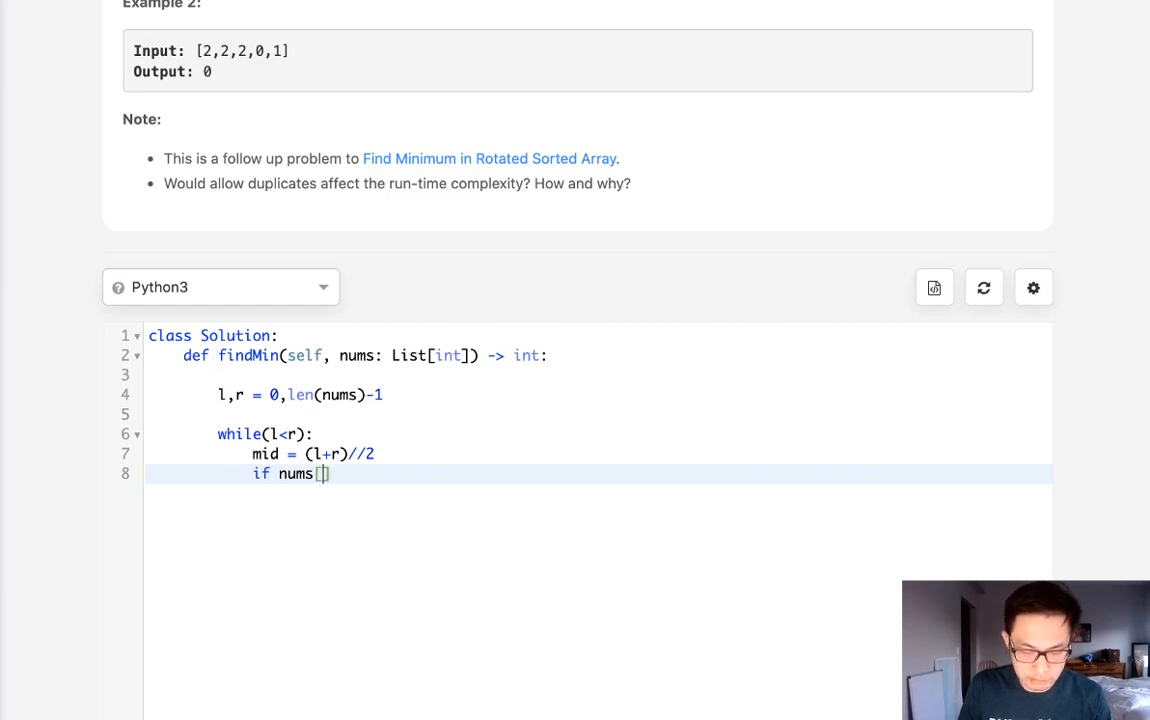
- Branch on nums[mid] > nums[r] to set l = mid + 1 else r = mid, then return nums[l]
text(mid)
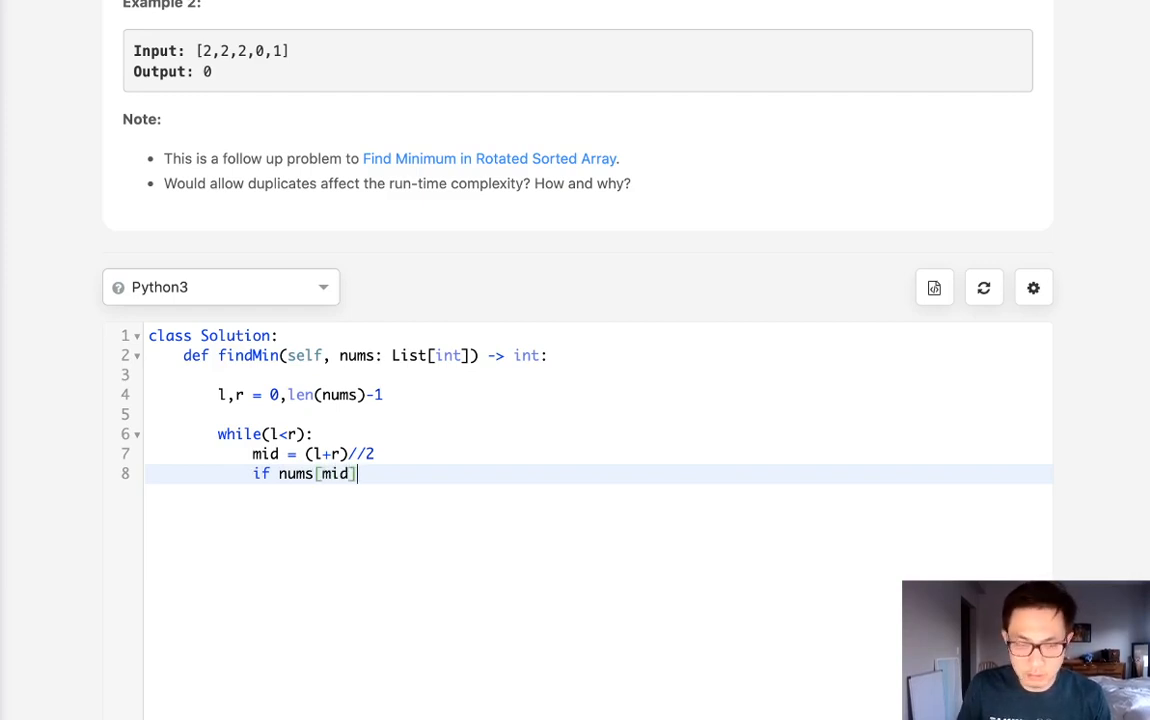
text(> n)
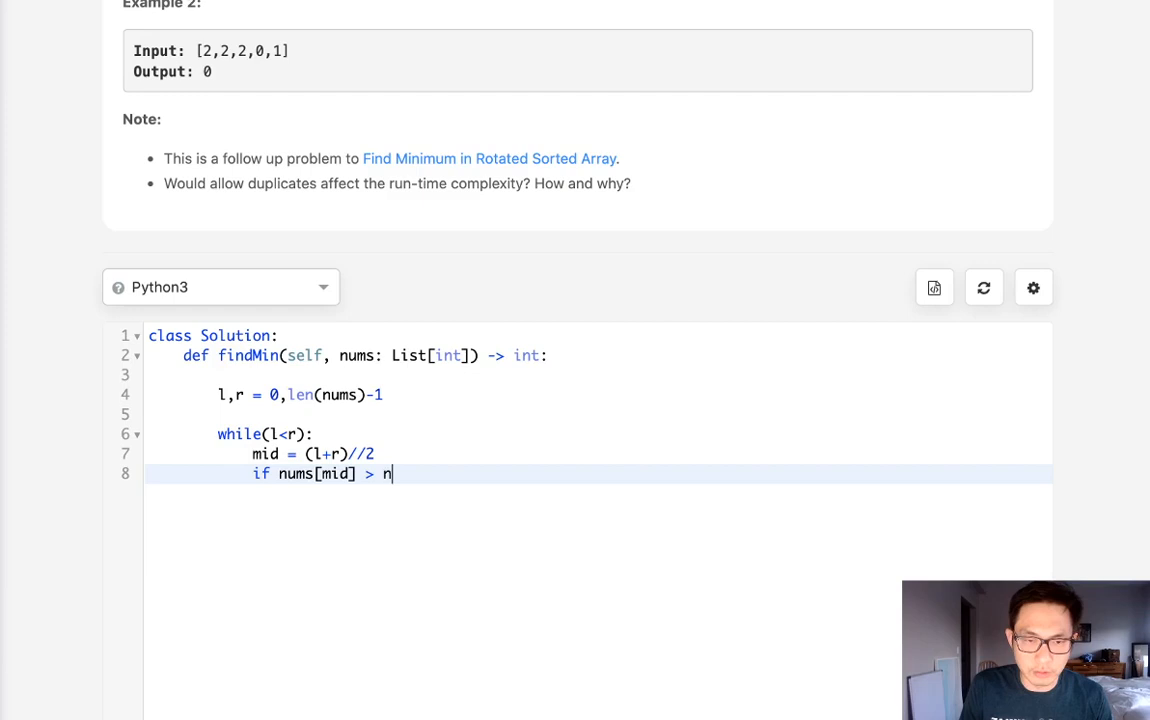
text(ums[r]:)
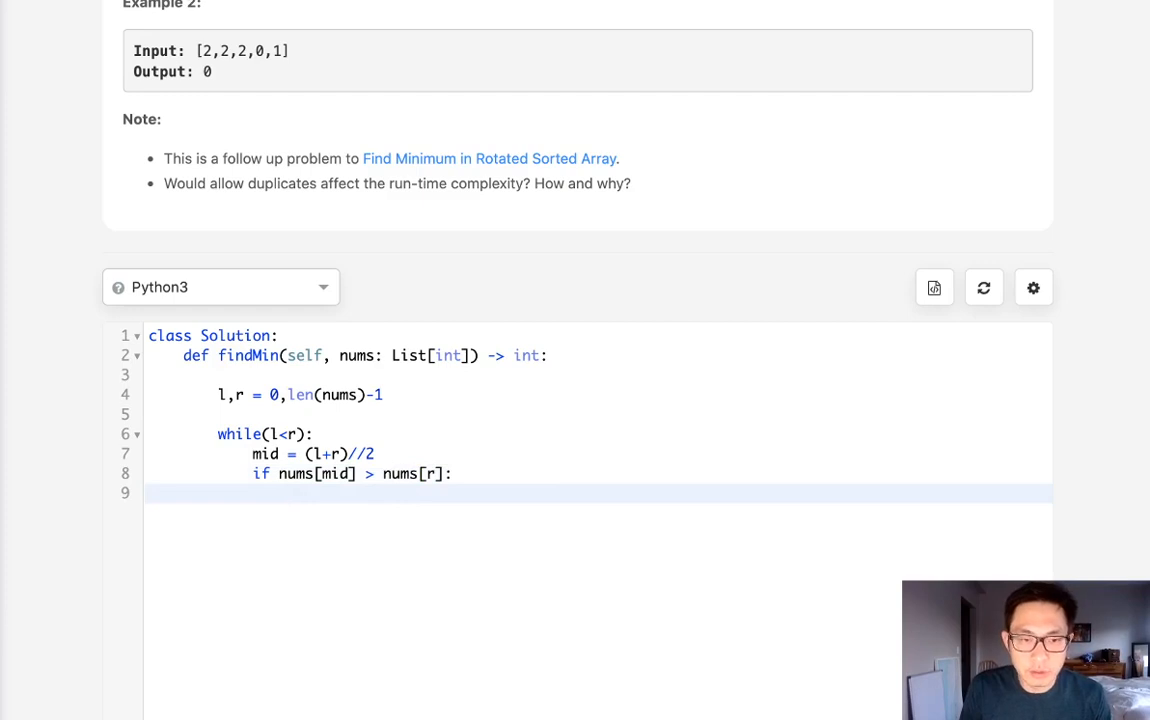
text(l =)
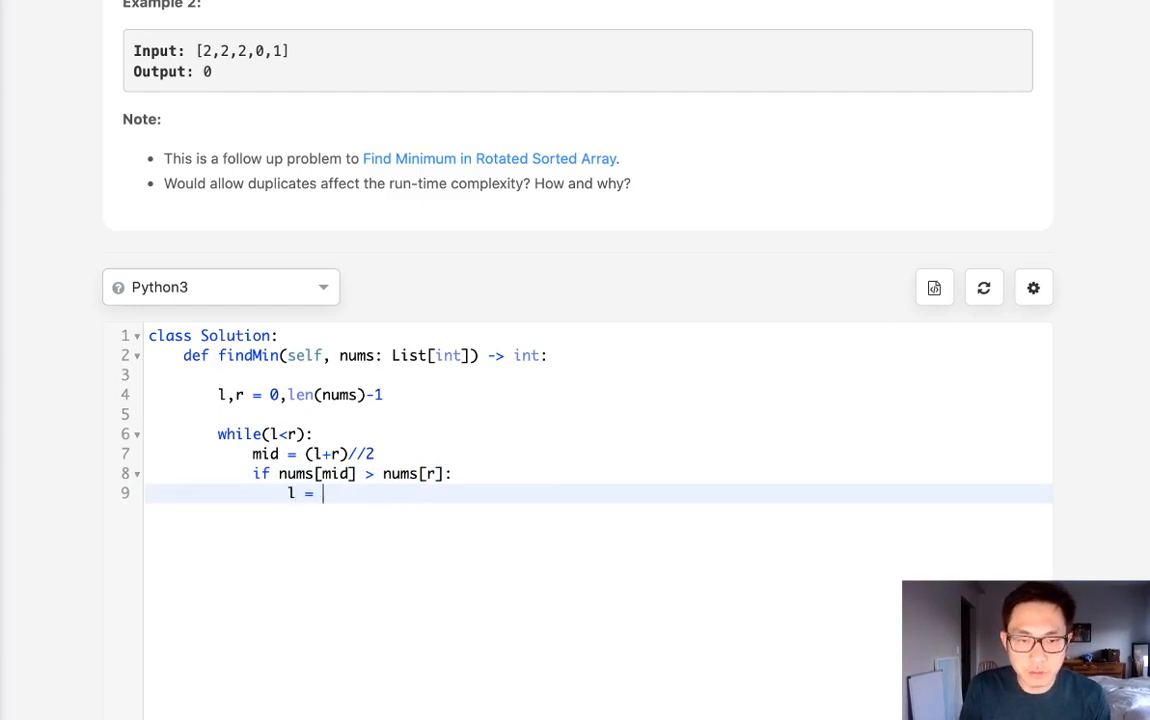
text(mid + 1)
text(r = mid)
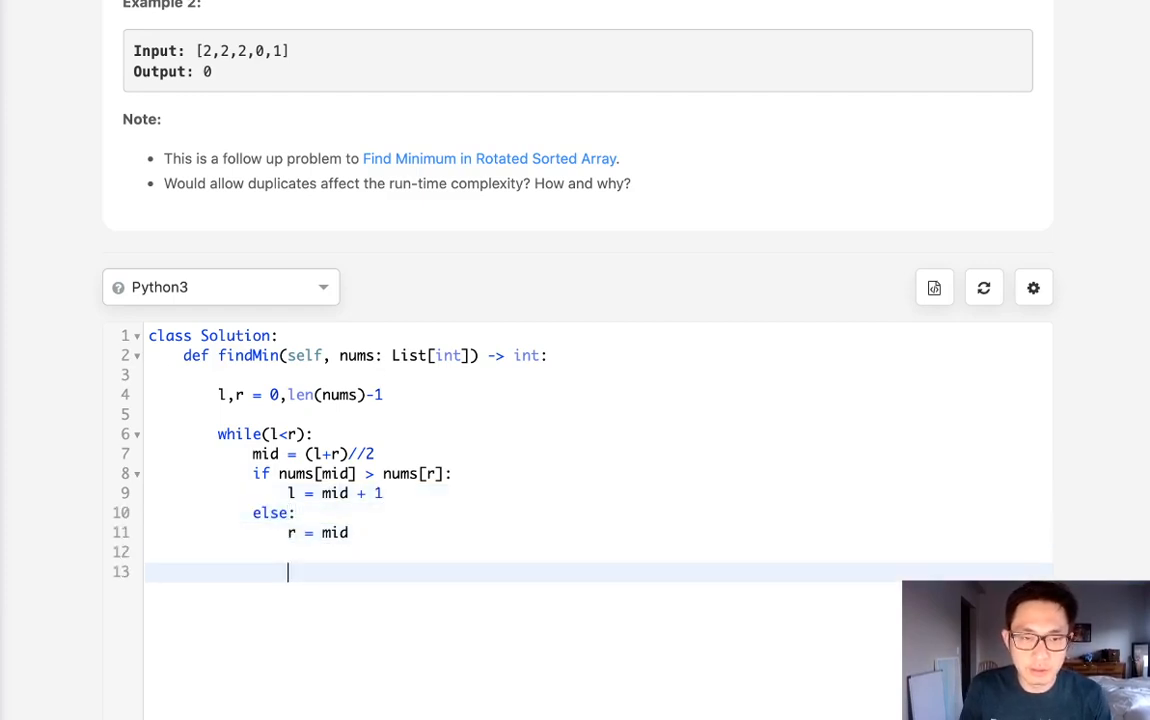
text(return nu)
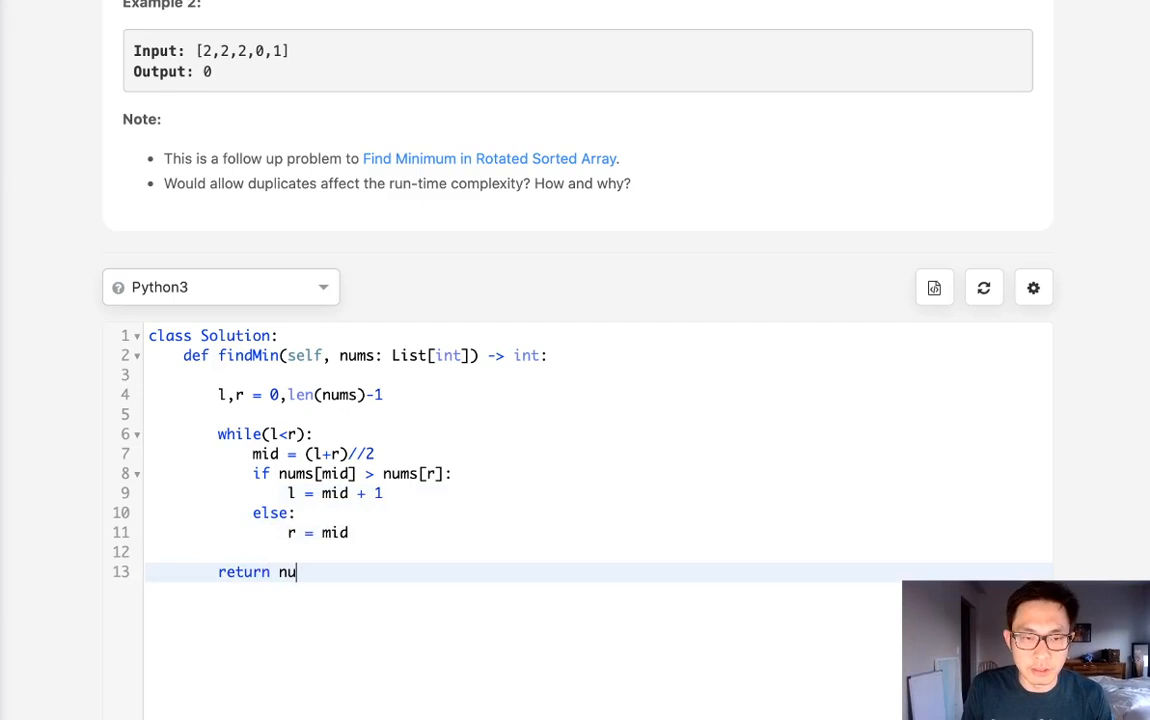
text(ms[l])
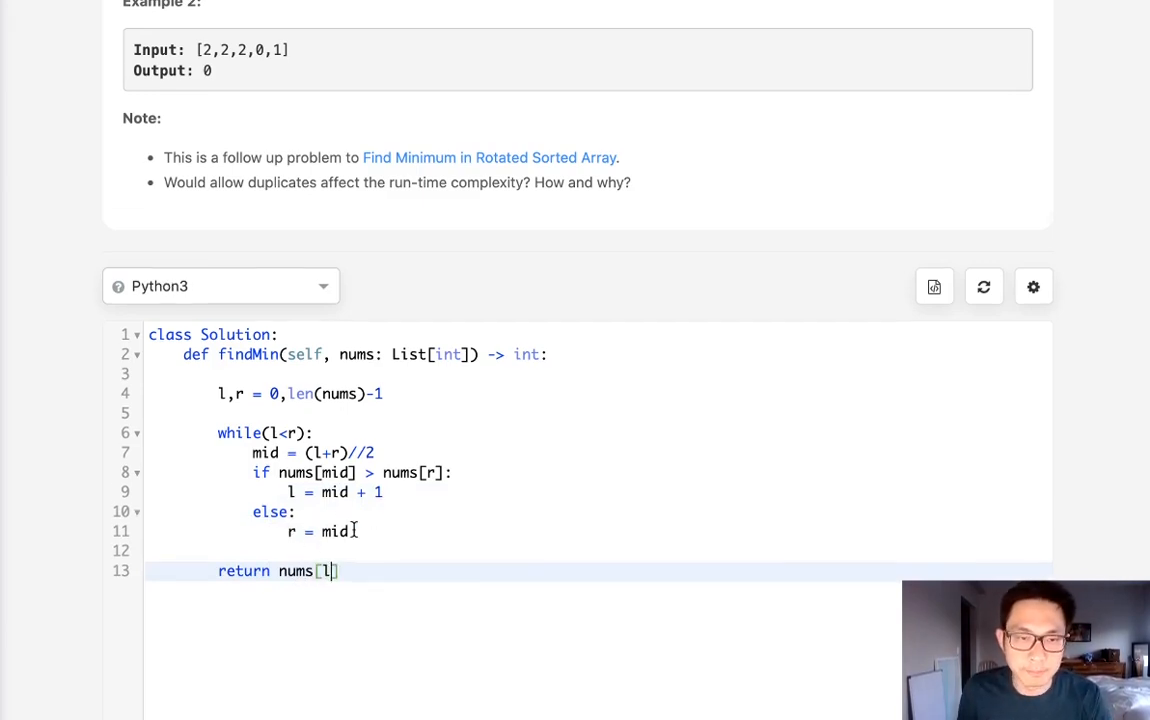
scroll(down, 3)
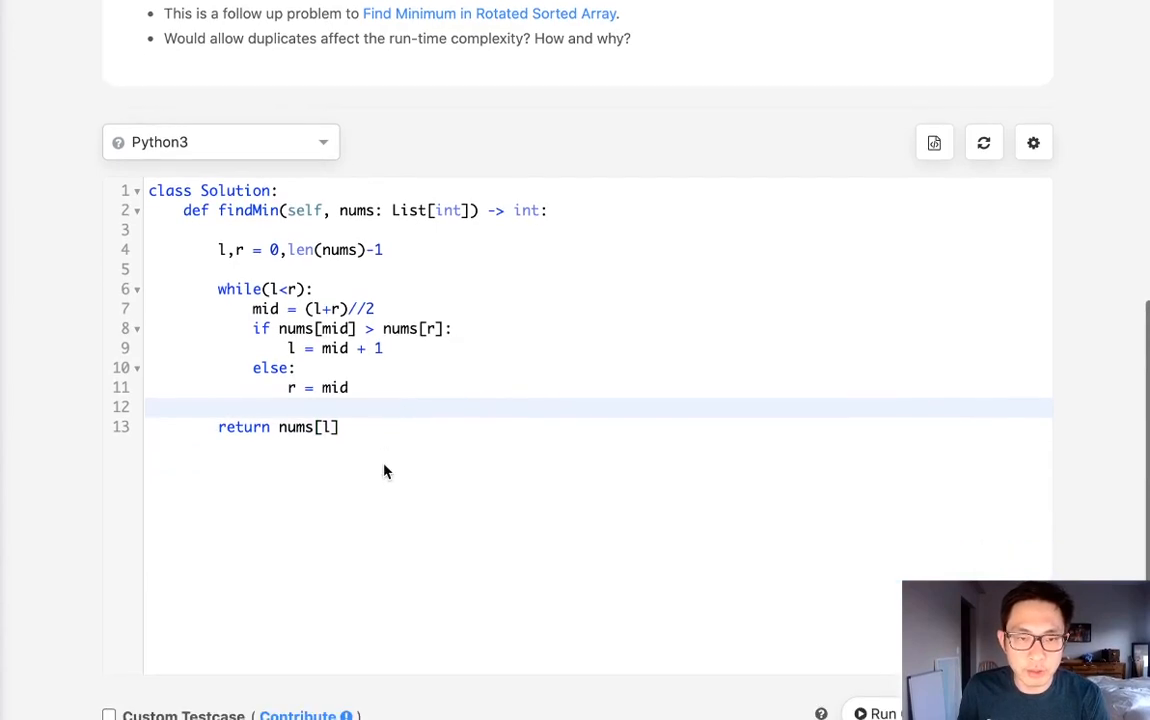
- Insert a scratch line with the duplicates sample 3,3,3,3,3,1,3 above the return
scroll(up, 3)
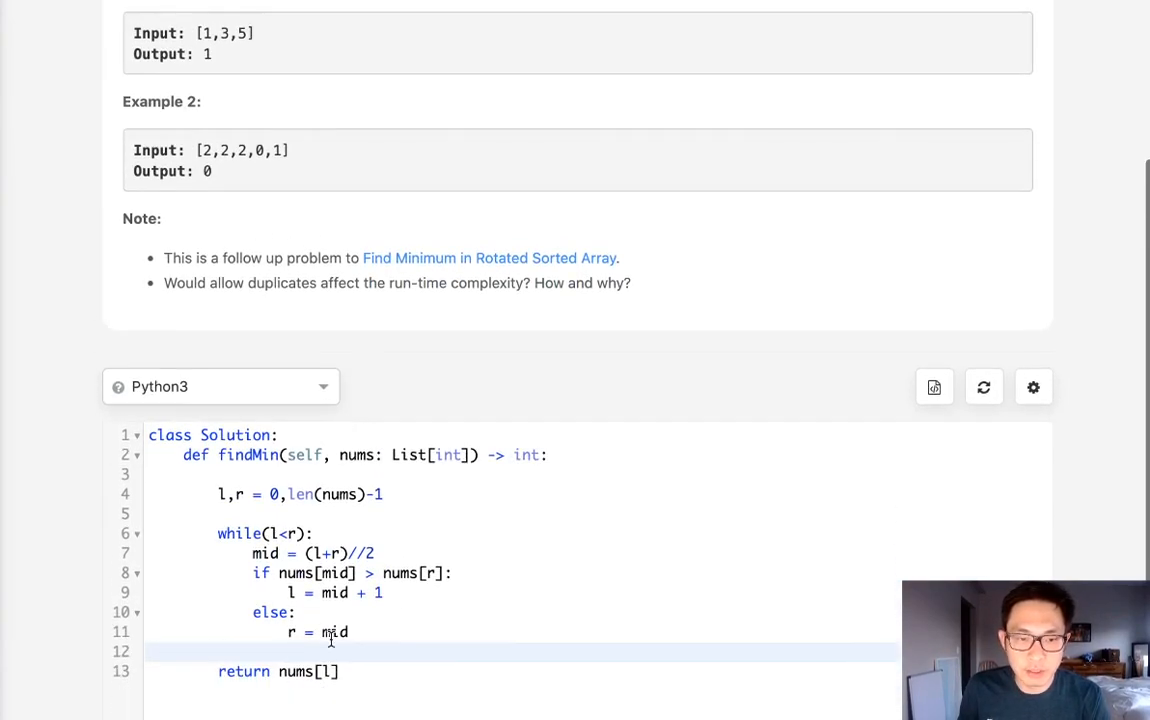
scroll(down, 3)
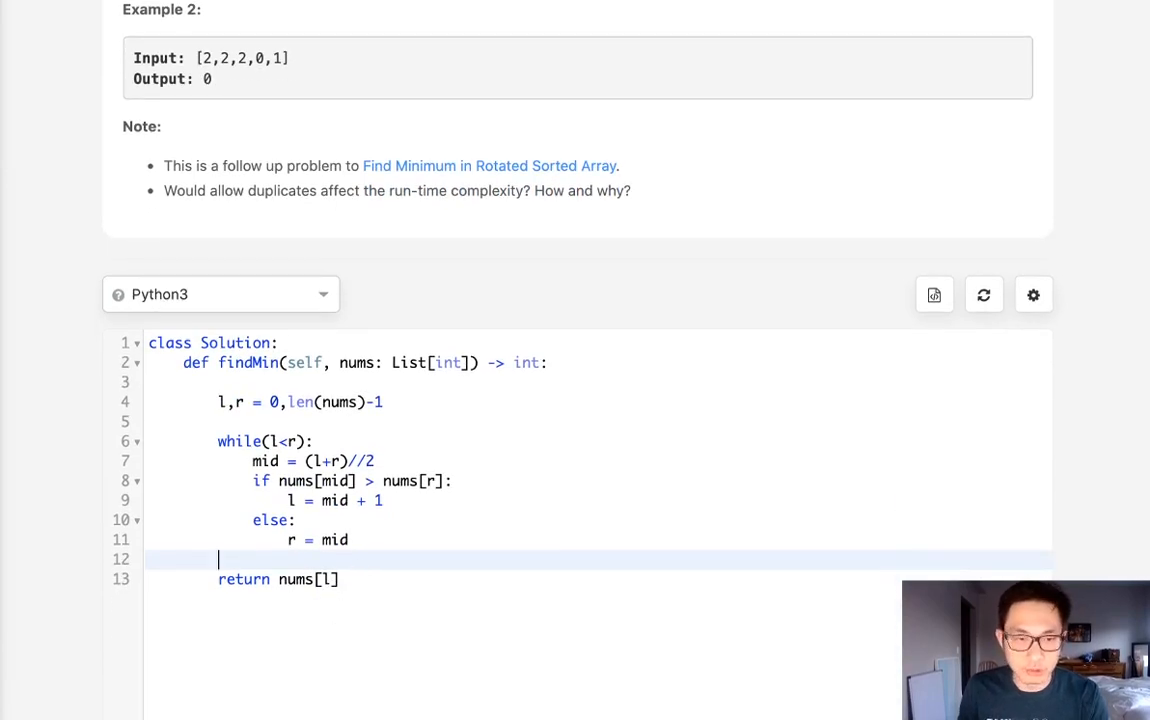
key(Enter)
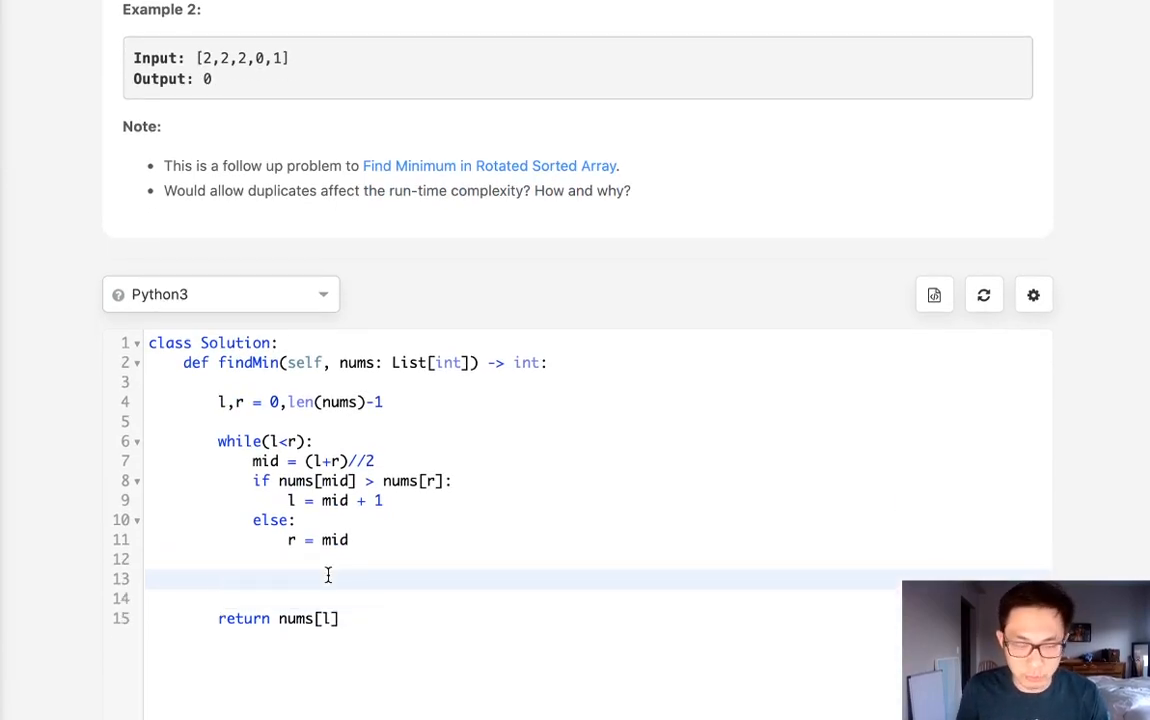
text(3,3,3,3,3,1)
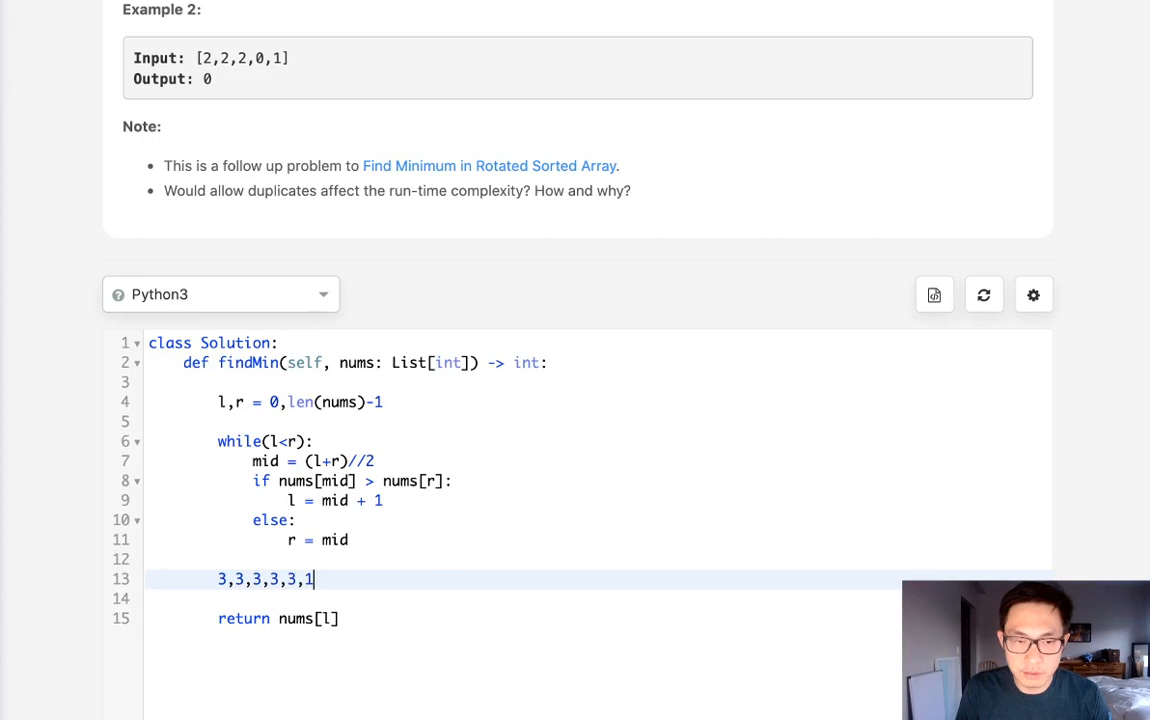
text(,3)
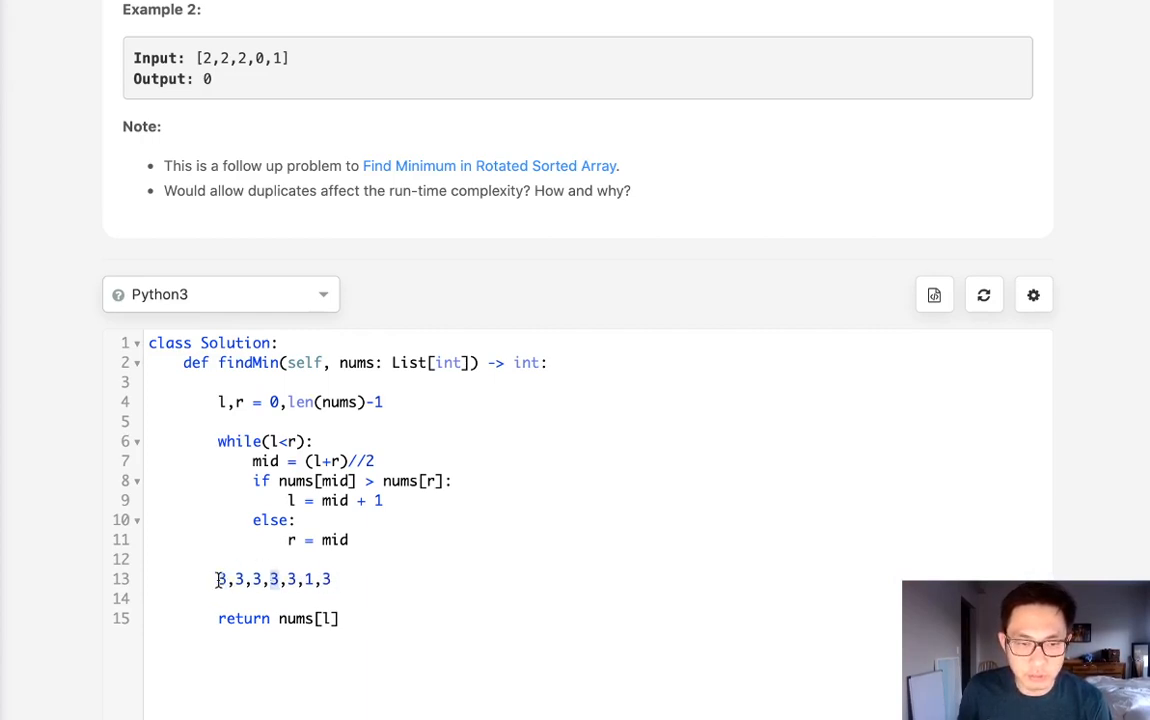
mouse_move(152, 580)
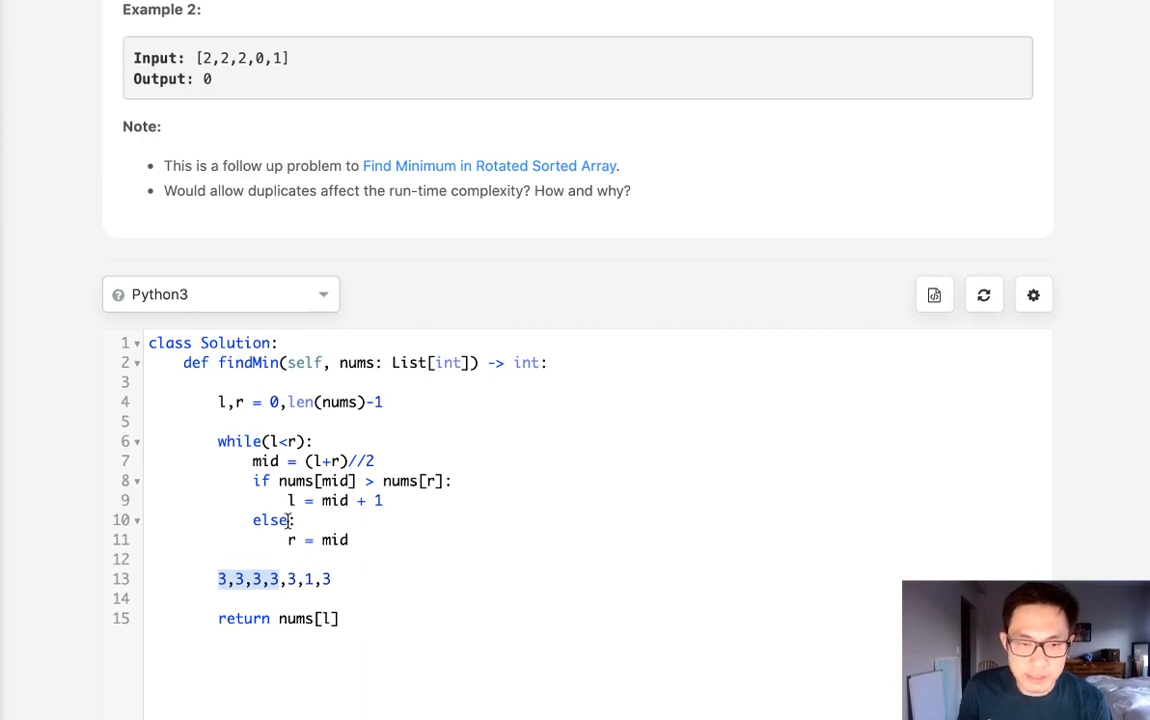
mouse_move(140, 578)
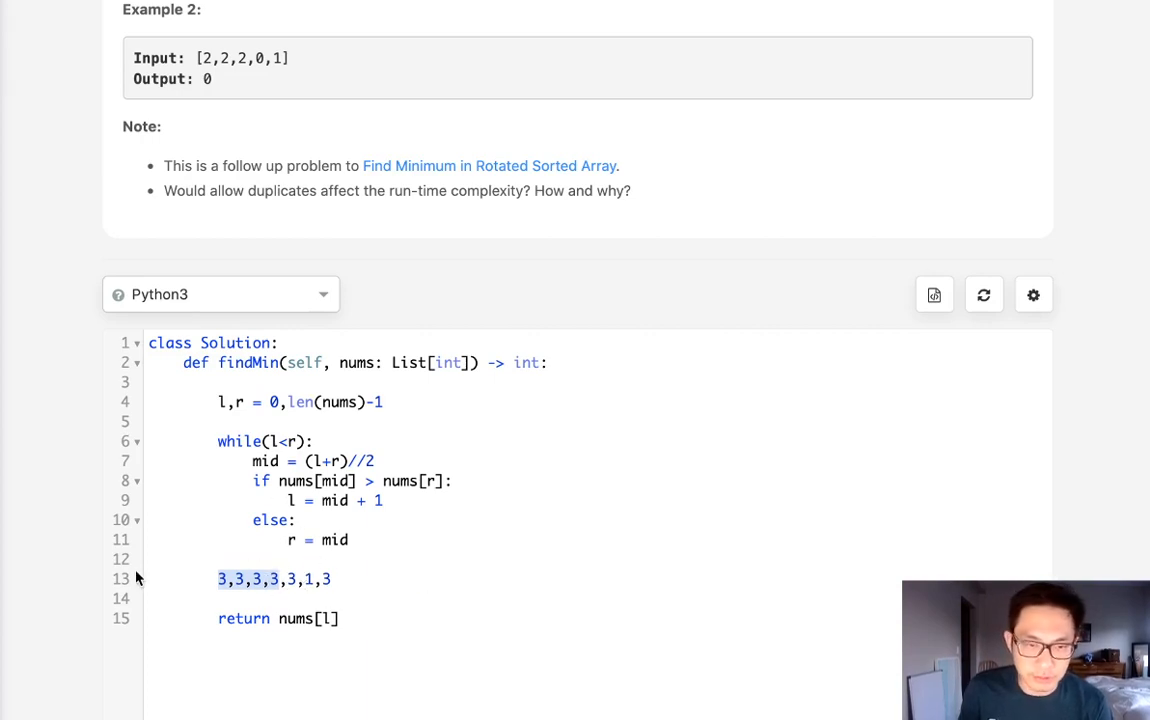
- Replace 'else' with 'elif nums[mid] < nums[l]:' before r = mid
double_click(270, 520)
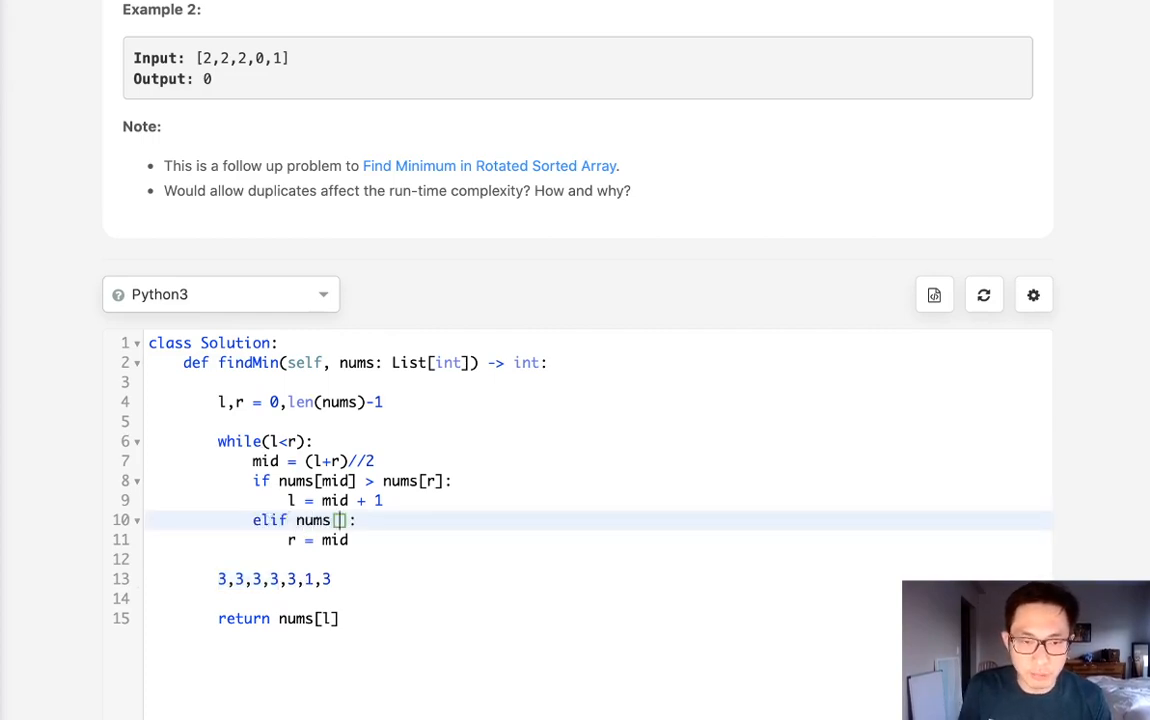
text(mid])
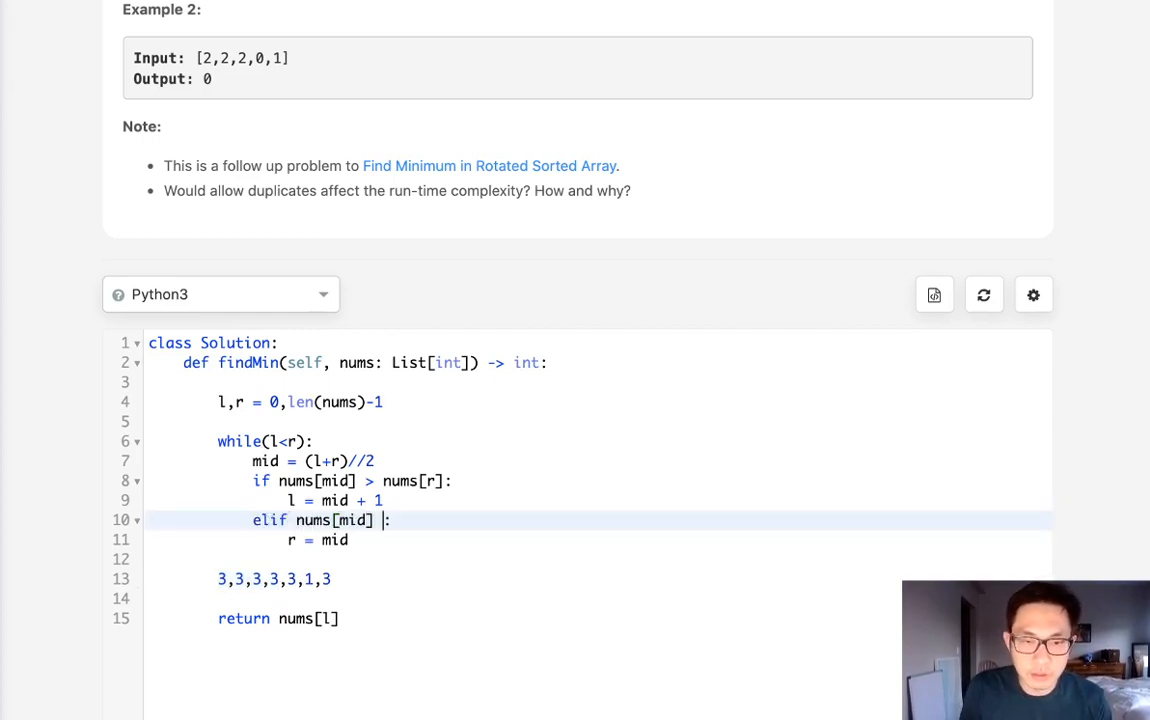
text(<)
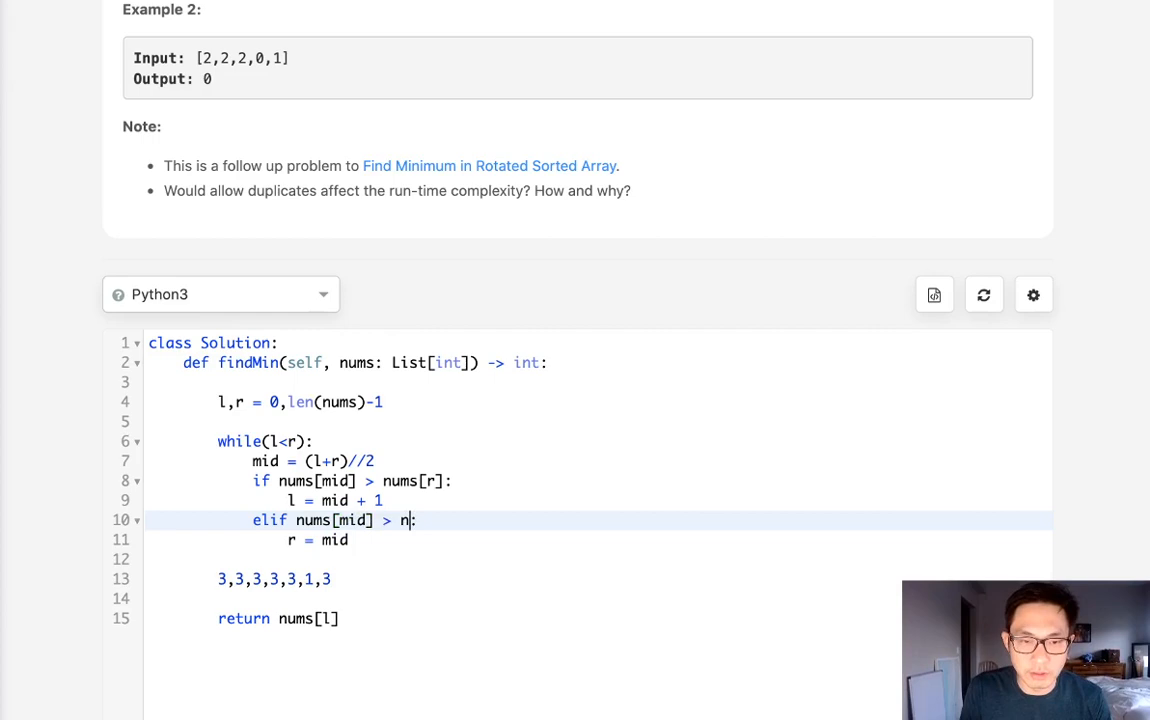
text(ums[l])
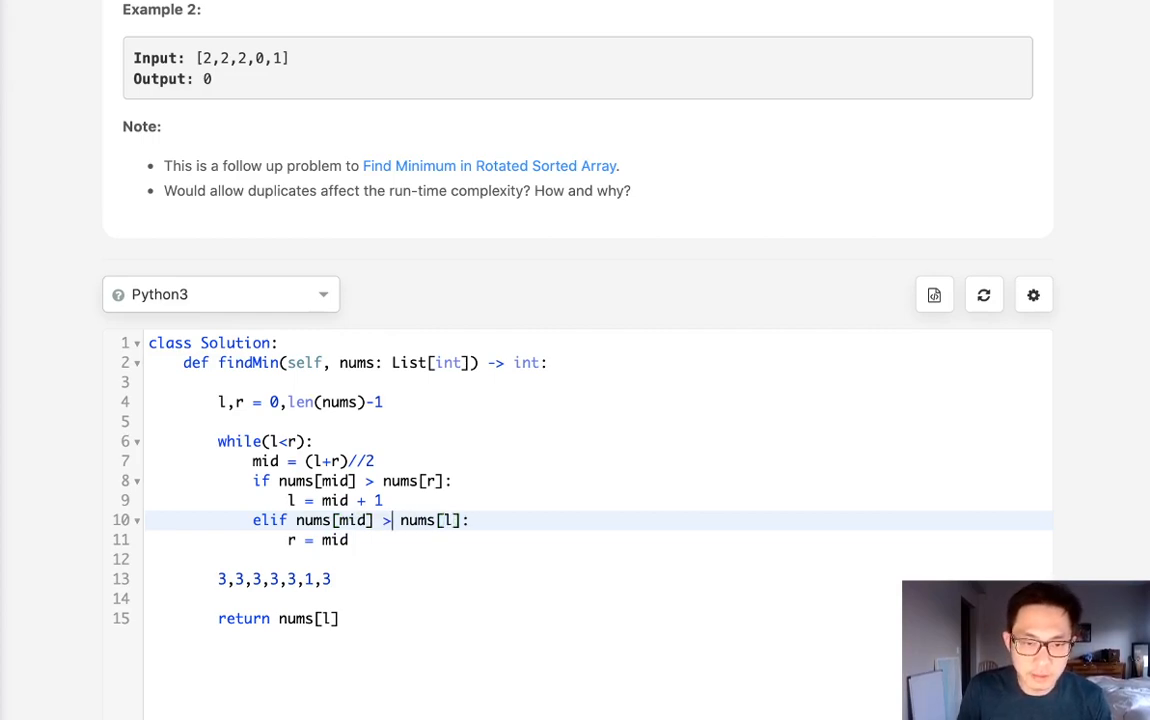
text(<)
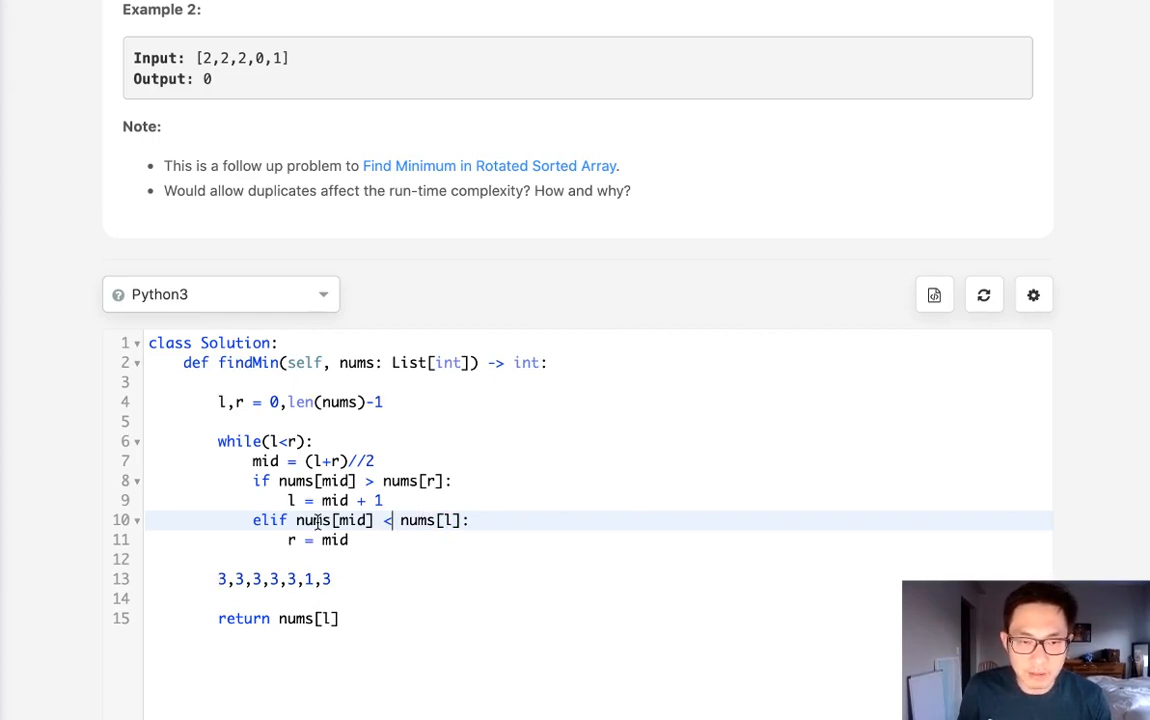
mouse_move(292, 530)
text(l)
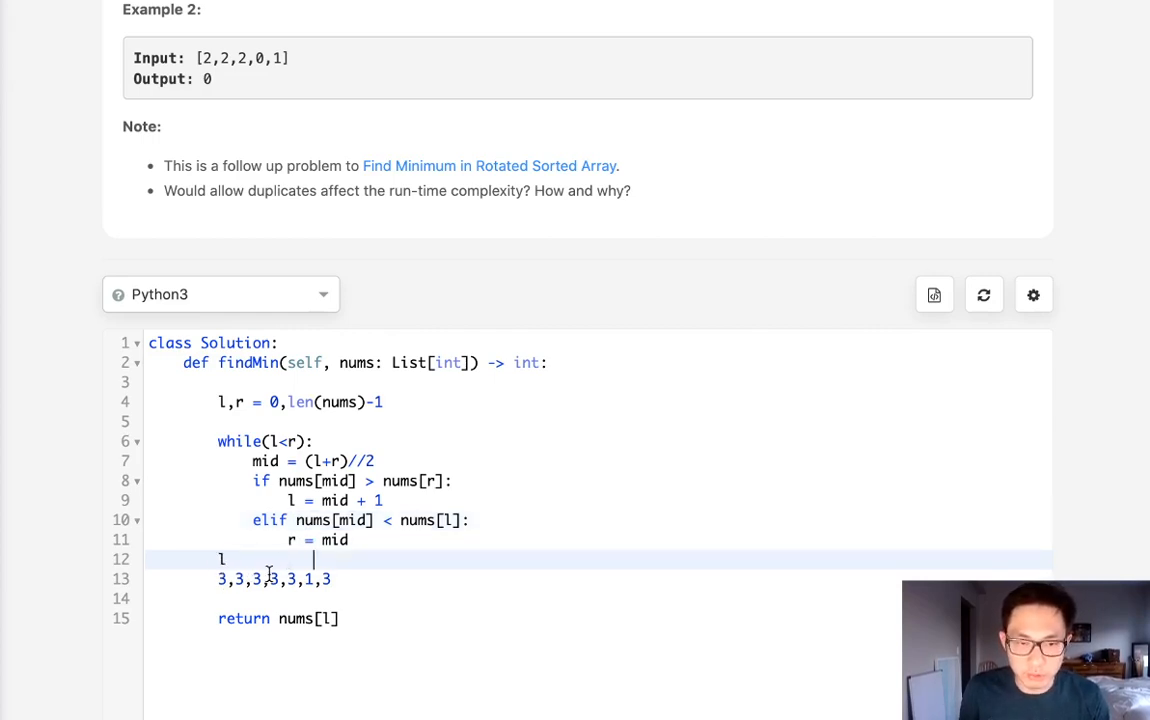
- Label the l, m and r index positions on a line over the 3,3,3,3,3,1,3 sample
text(m     r)
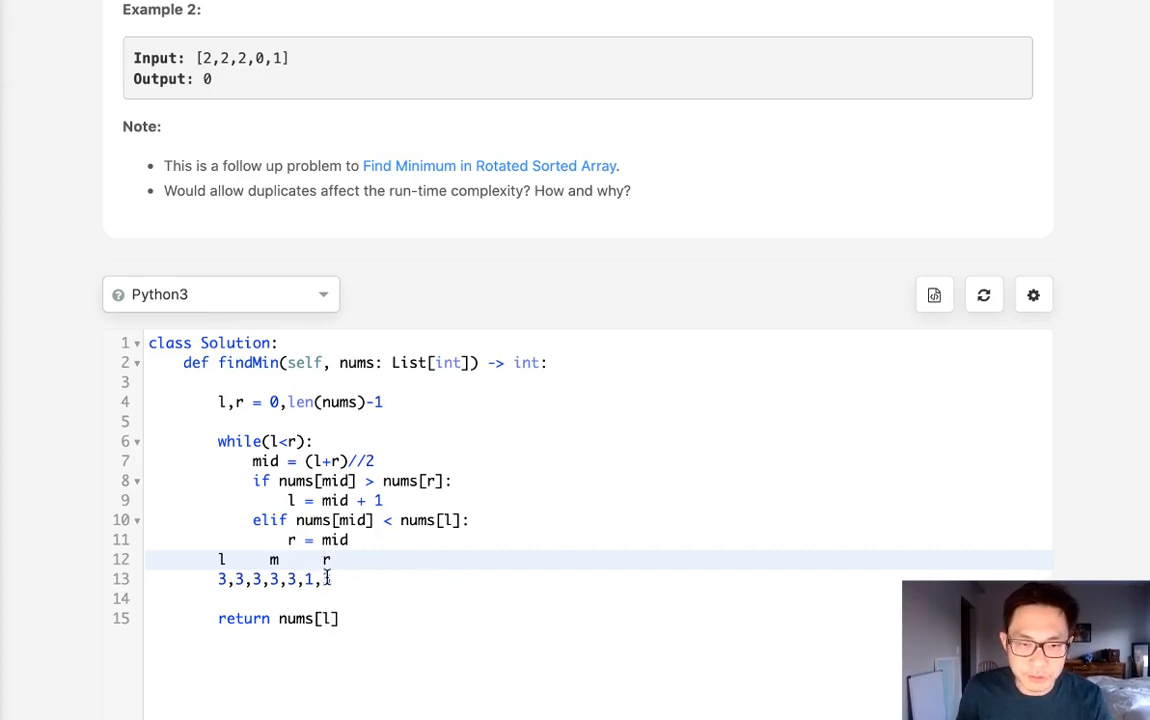
text(3)
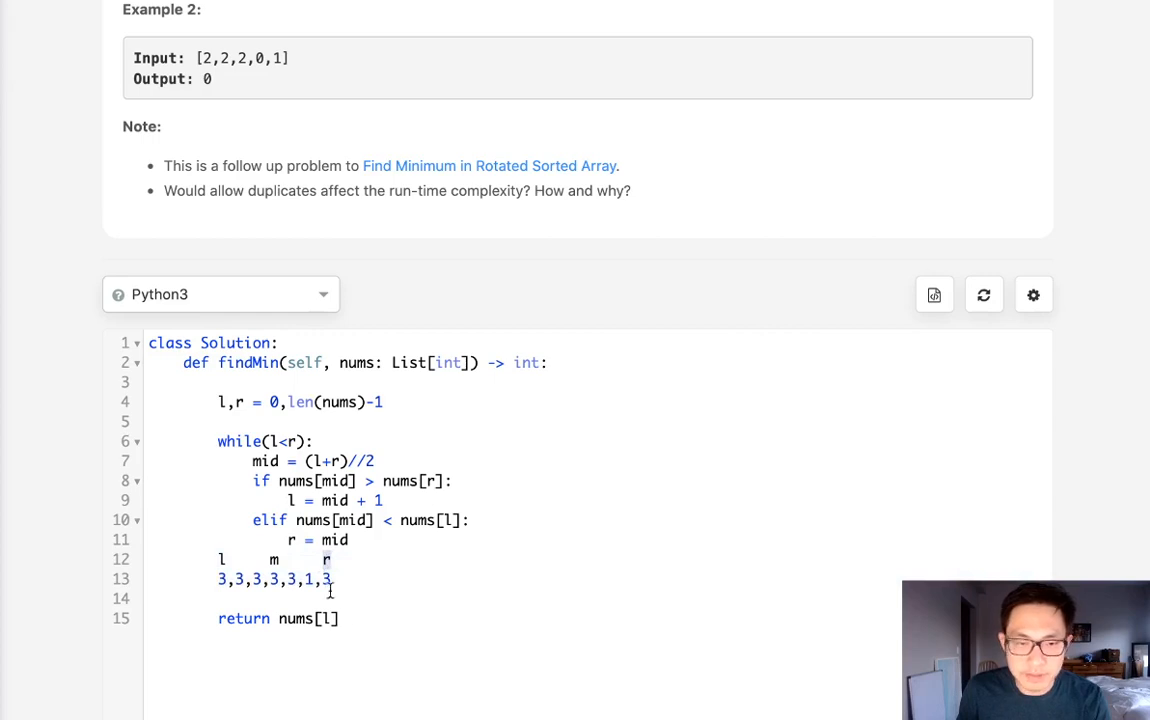
mouse_move(364, 604)
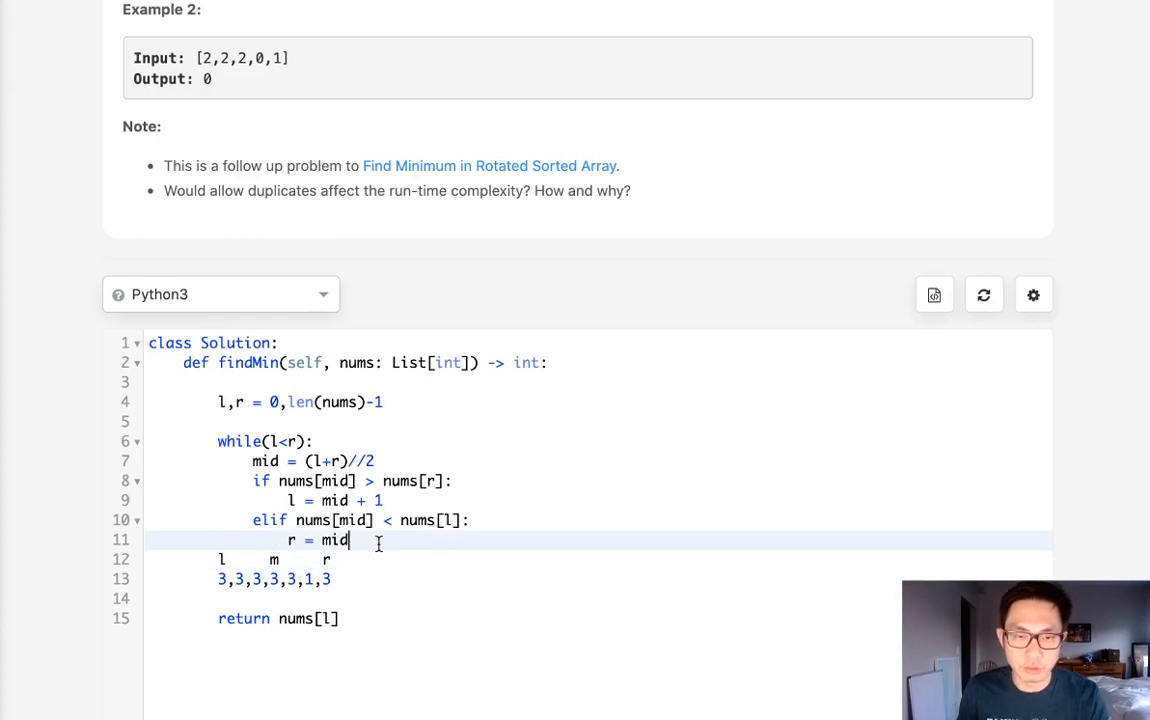
- Add a final 'else: r -= 1' branch and clear the scratch sample lines
text(else:)
text(r)
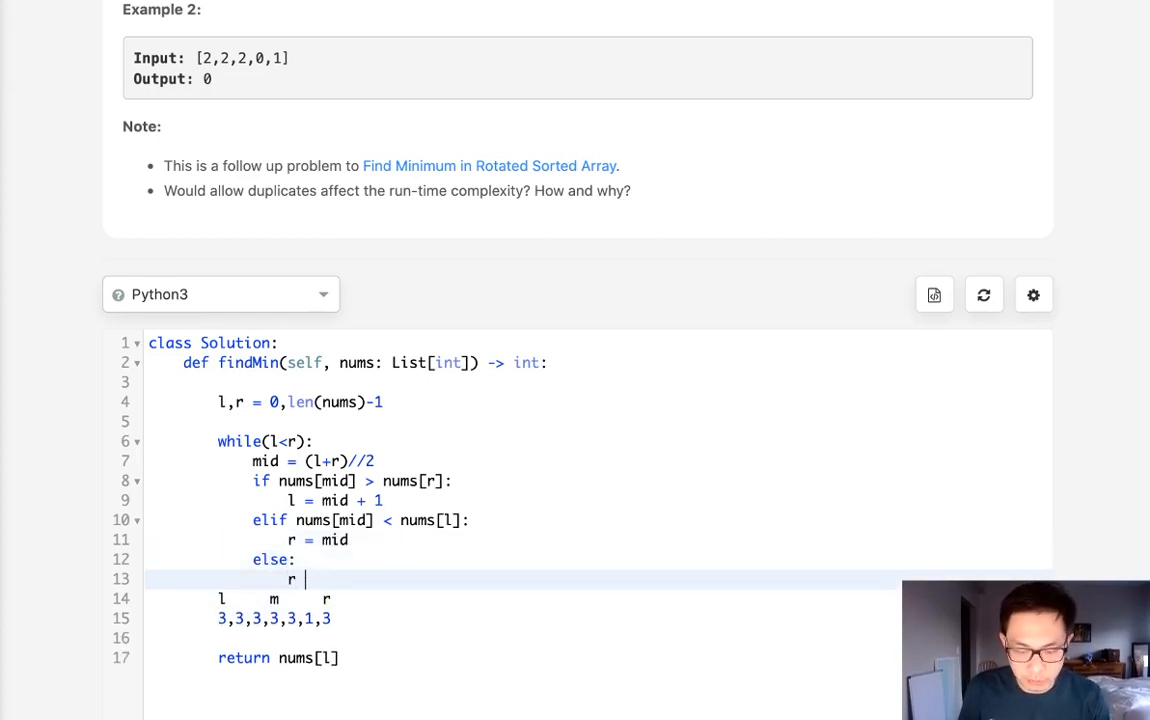
text(-= 1)
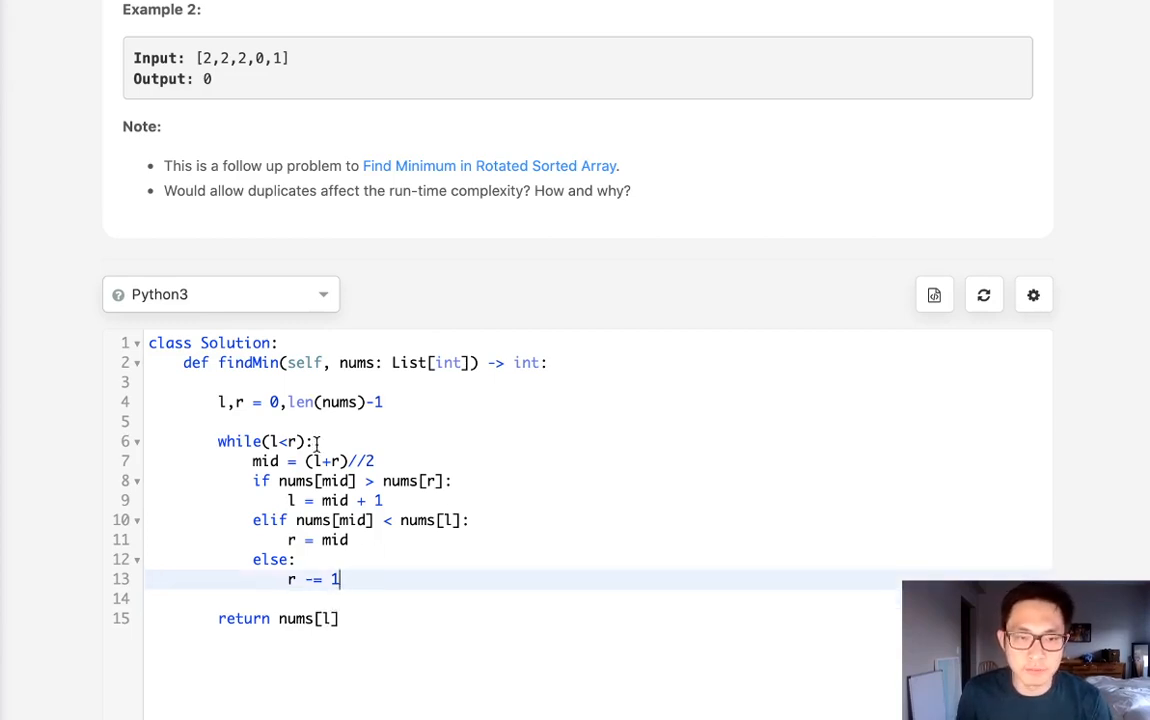
scroll(down, 3)
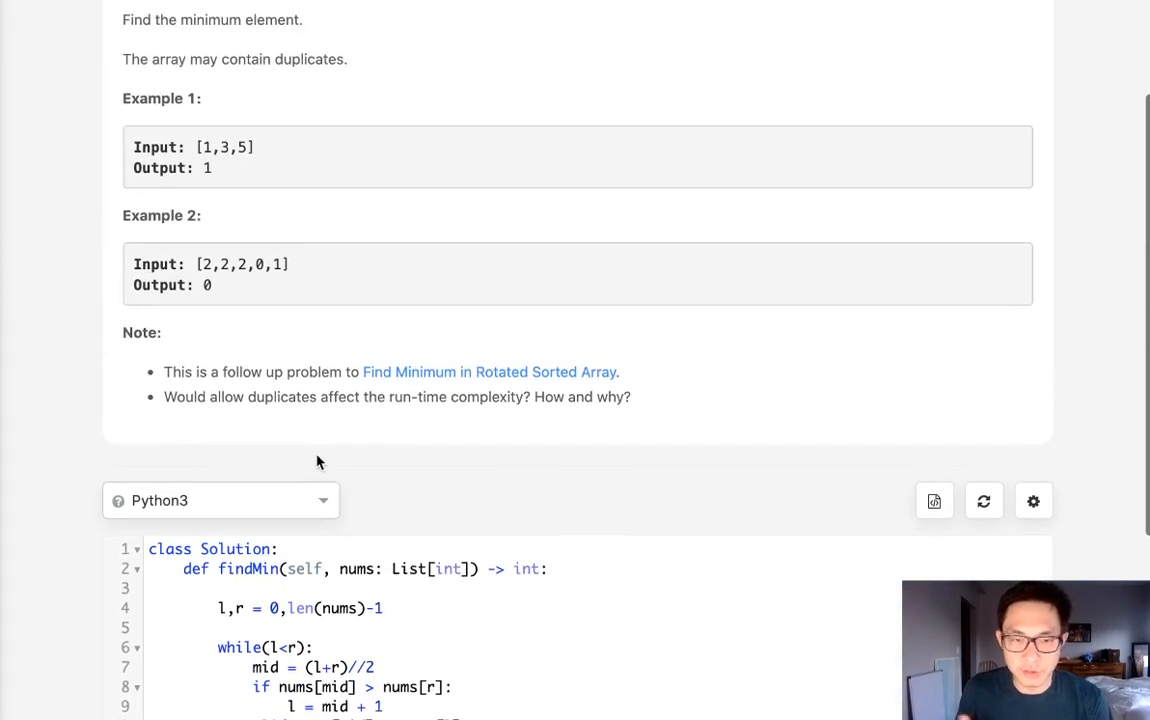
scroll(down, 3)
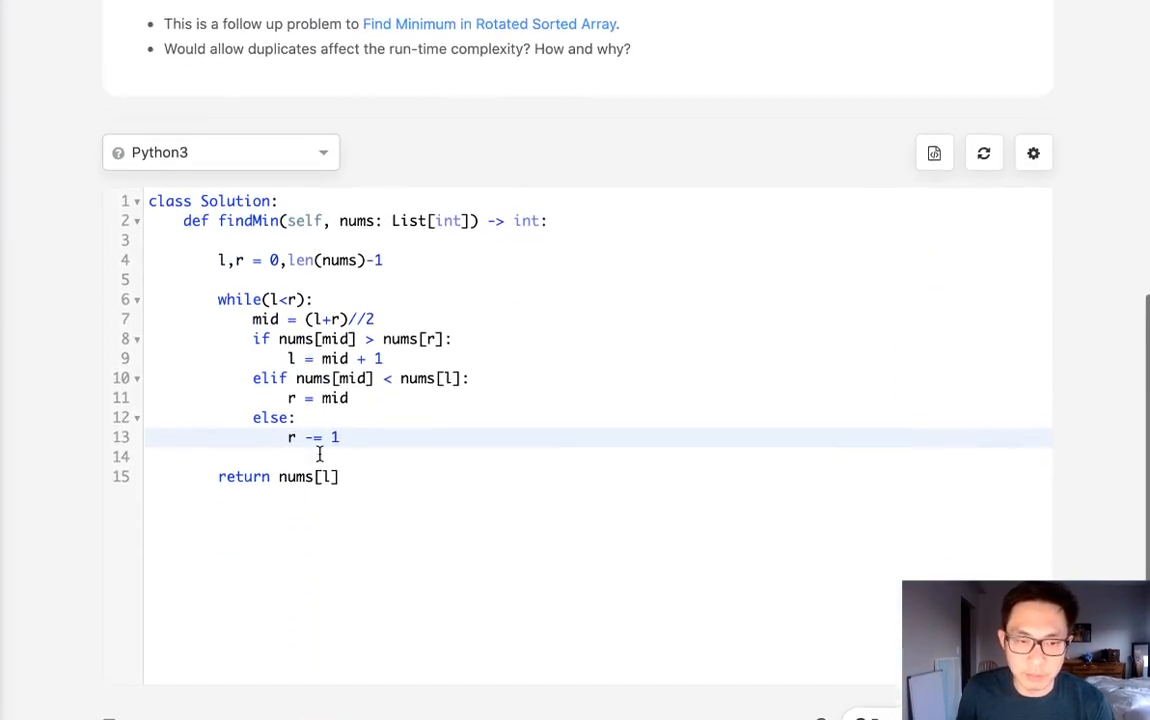
scroll(down, 3)
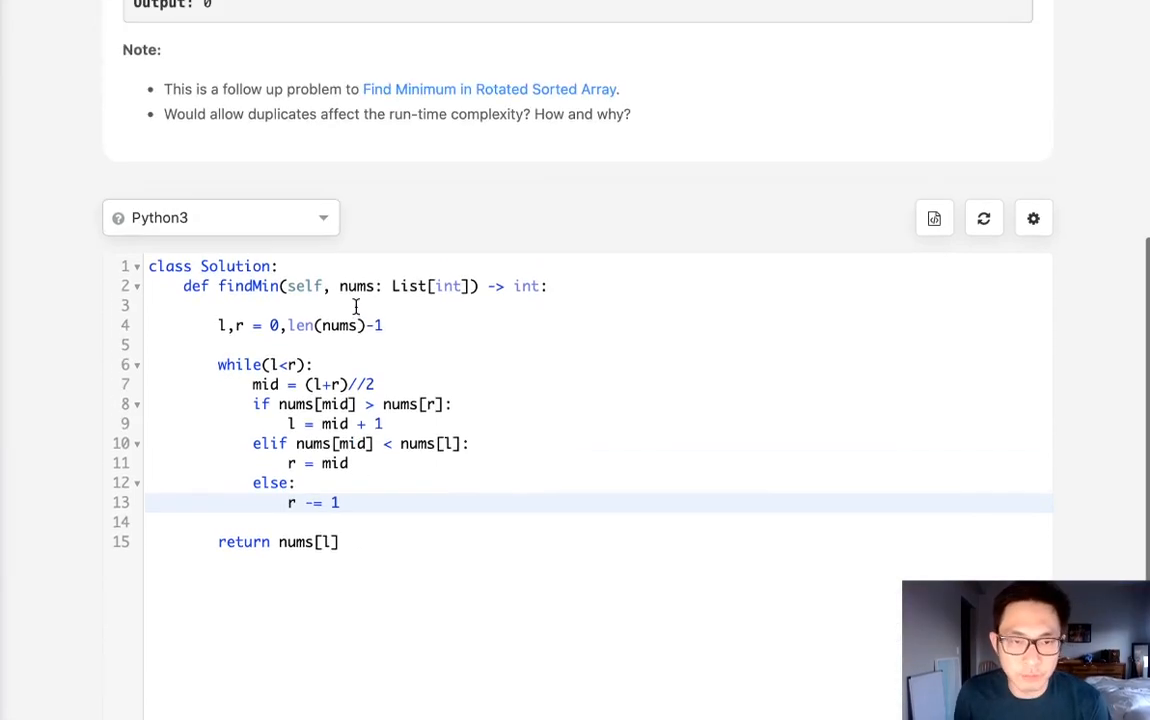
scroll(up, 3)
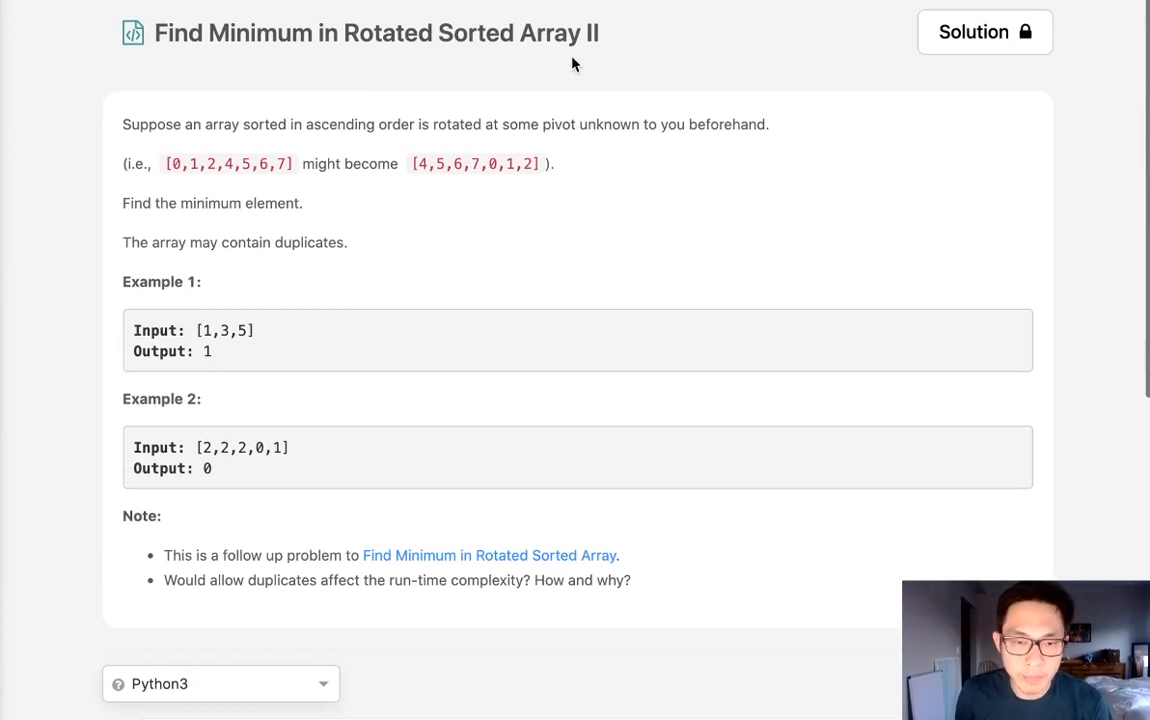
mouse_move(84, 96)
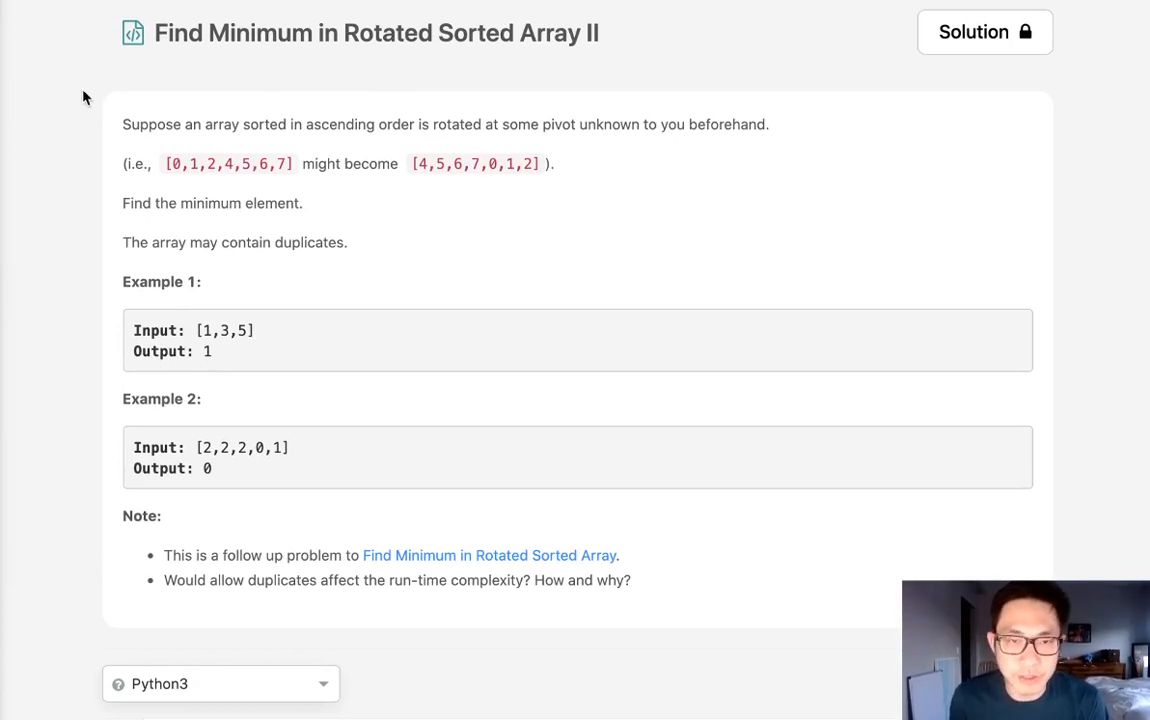